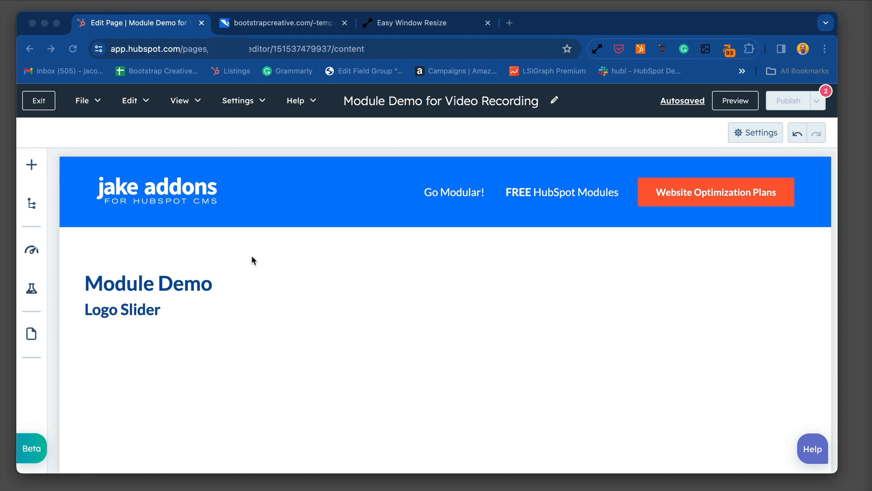
{"action": "mouse_move", "coordinate": [29, 355]}
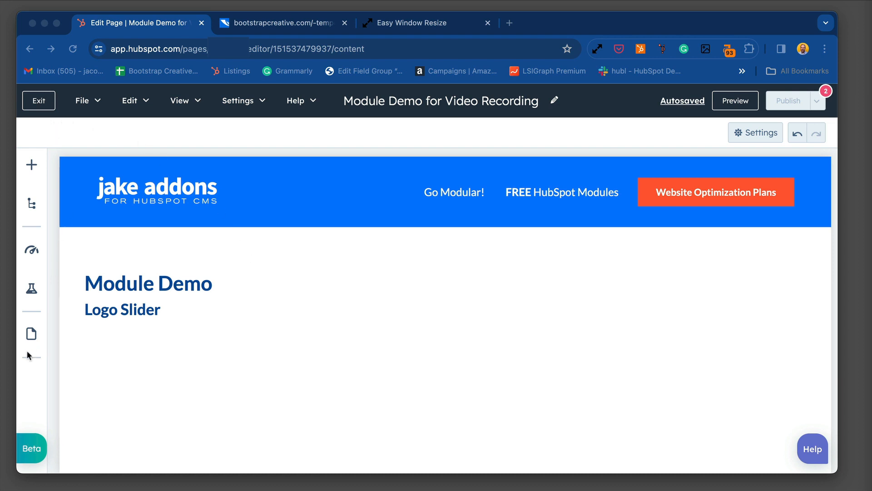
{"action": "mouse_move", "coordinate": [32, 164]}
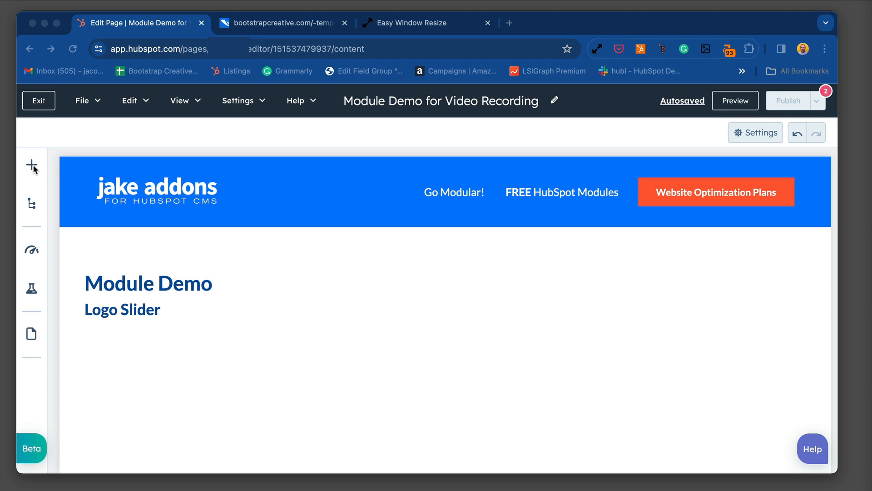
- Search the Add panel's module library for 'jake lo' to find the Jake Logo Slider
{"action": "left_click", "coordinate": [31, 164]}
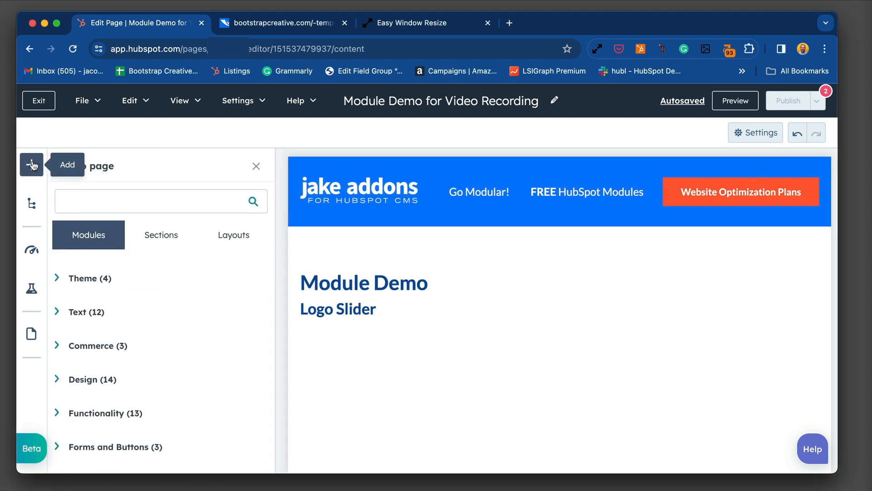
{"action": "mouse_move", "coordinate": [105, 247]}
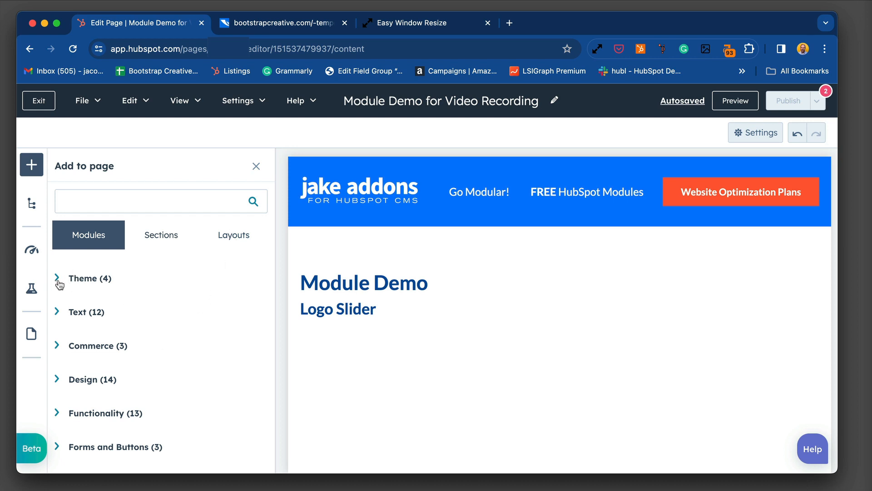
{"action": "left_click", "coordinate": [58, 278]}
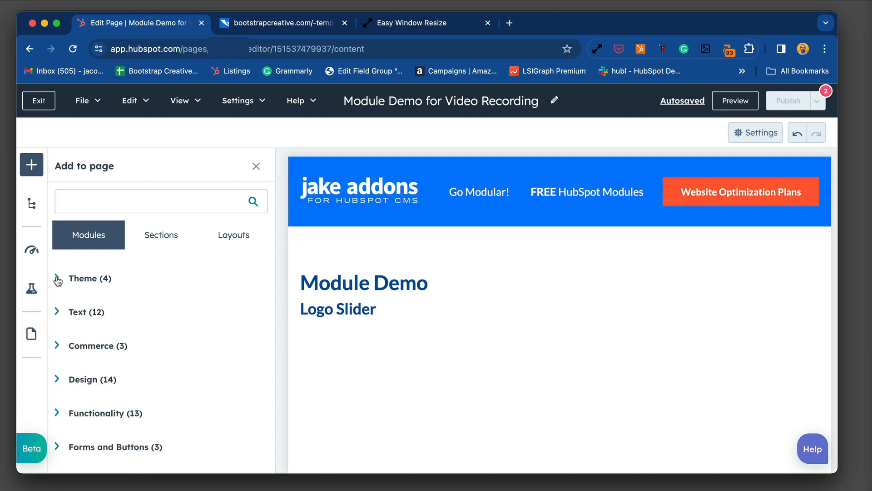
{"action": "left_click", "coordinate": [160, 201]}
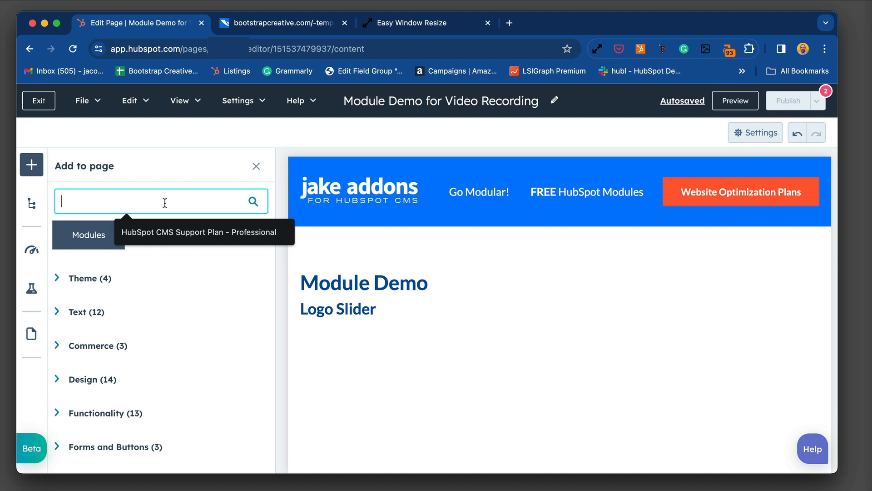
{"action": "type", "text": "j"}
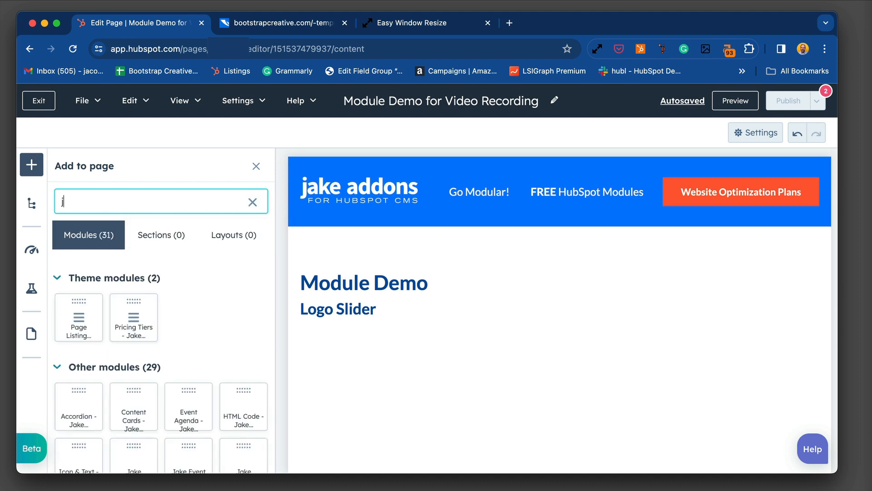
{"action": "type", "text": "ake"}
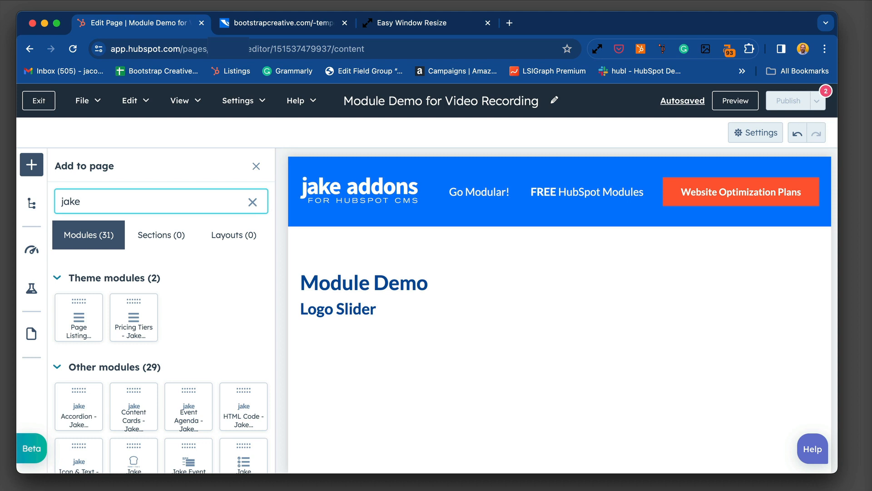
{"action": "type", "text": "logo slider"}
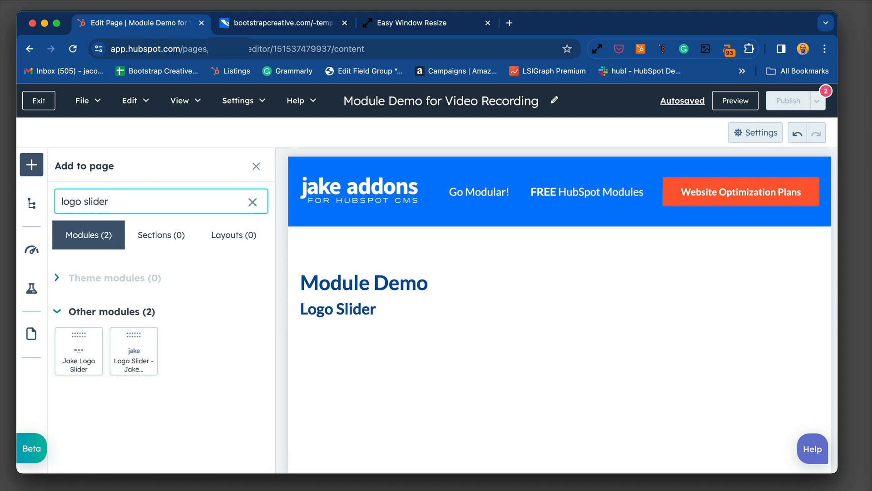
{"action": "mouse_move", "coordinate": [179, 359]}
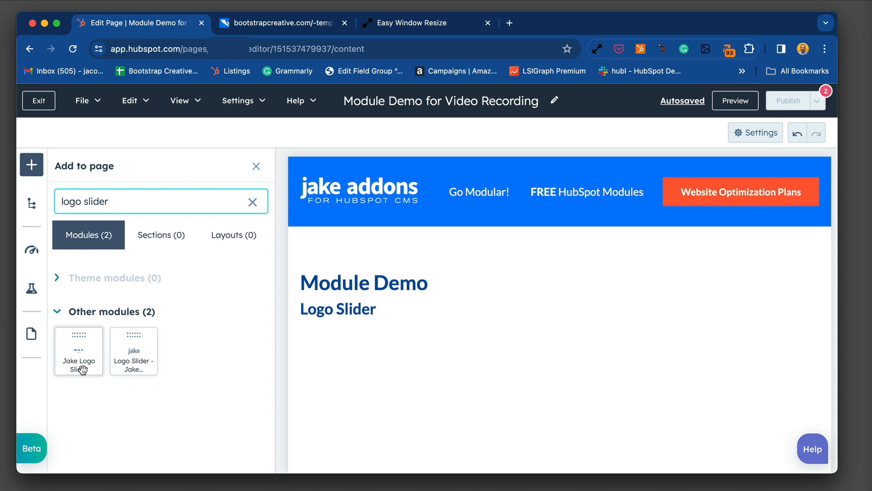
{"action": "mouse_move", "coordinate": [77, 337]}
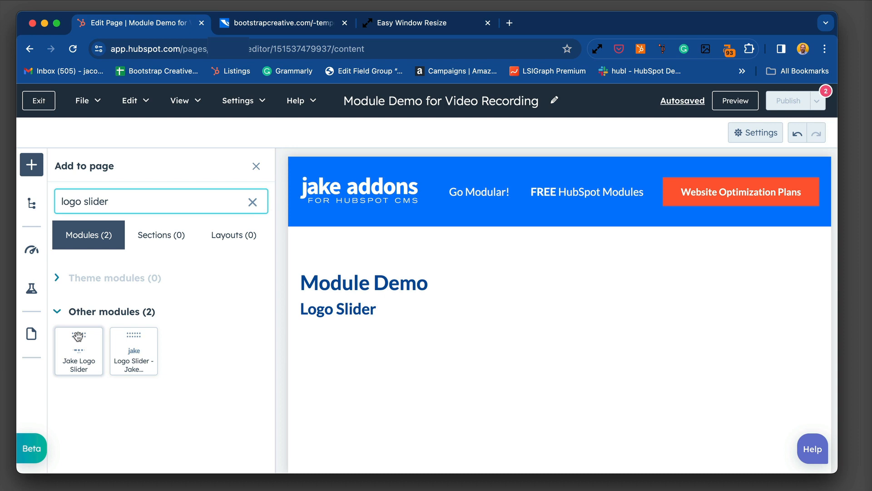
- Drag the Jake Logo Slider module onto the page below the Logo Slider heading
{"action": "left_click_drag", "start_coordinate": [78, 350], "coordinate": [304, 345]}
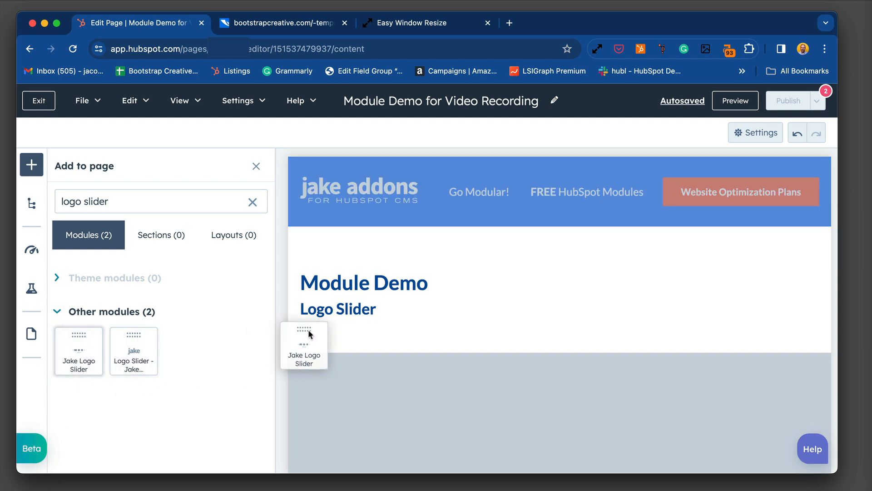
{"action": "left_click_drag", "start_coordinate": [304, 346], "coordinate": [400, 322]}
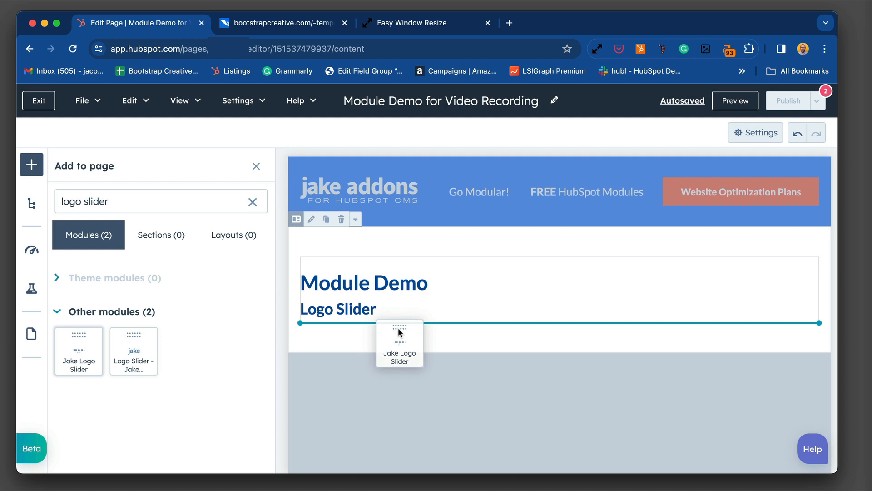
{"action": "left_click_drag", "start_coordinate": [400, 343], "coordinate": [313, 309]}
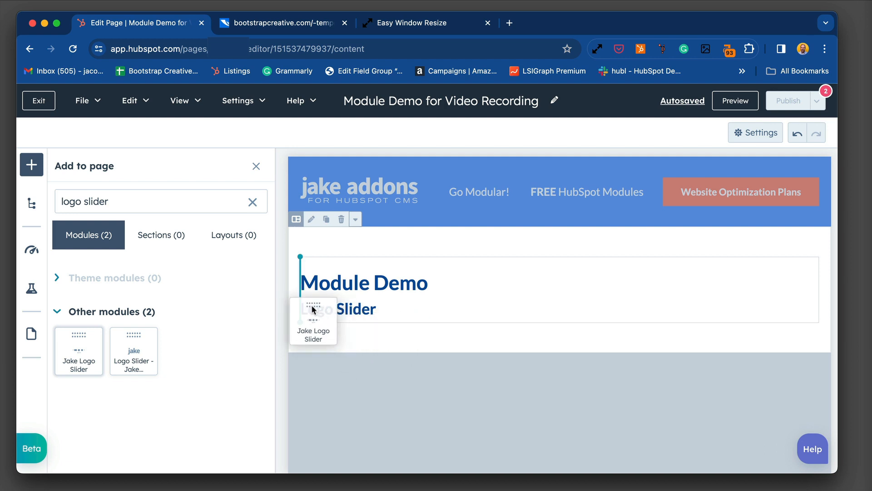
{"action": "left_click_drag", "start_coordinate": [313, 310], "coordinate": [616, 304]}
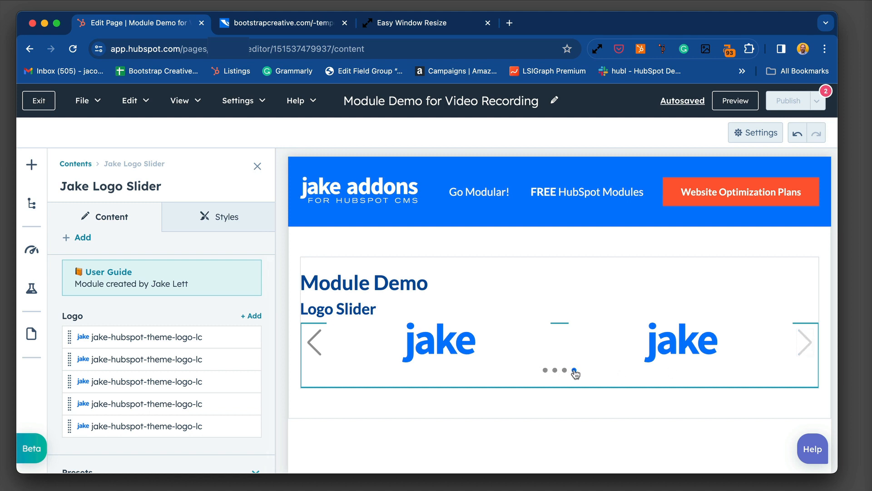
- Clear the slider's default logos, apply the change, and add one new logo entry
{"action": "left_click", "coordinate": [572, 370]}
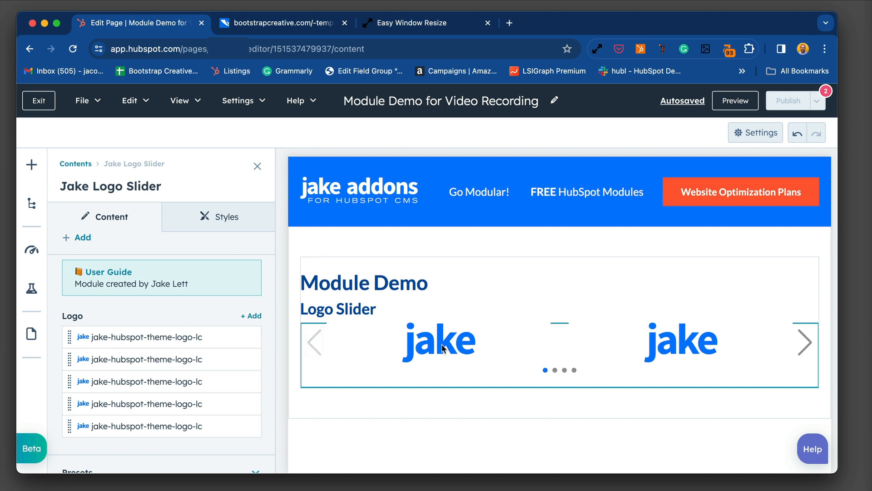
{"action": "mouse_move", "coordinate": [645, 365]}
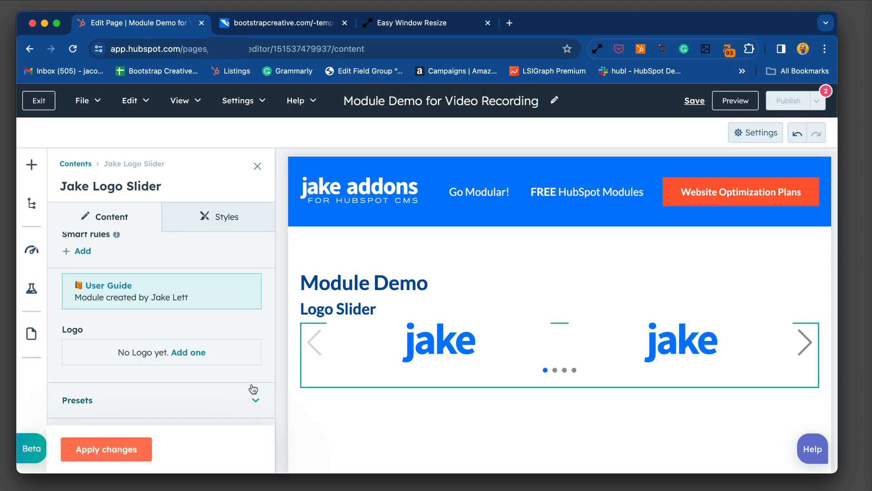
{"action": "left_click", "coordinate": [105, 449]}
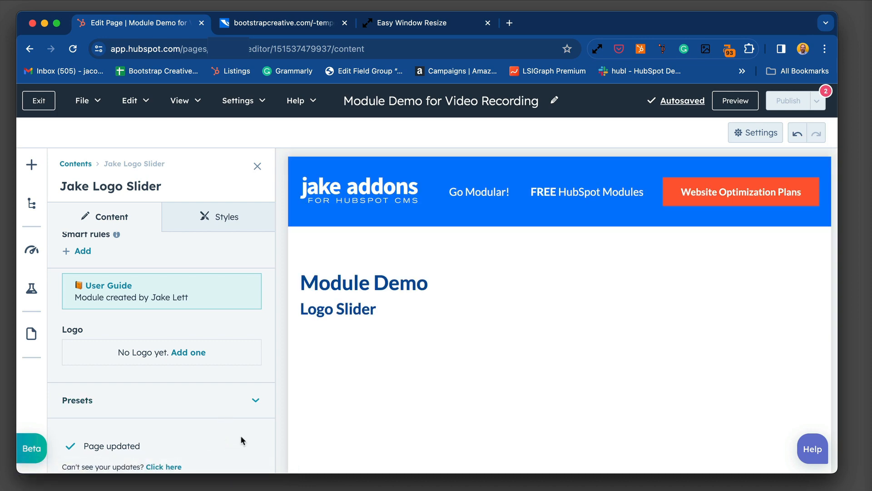
{"action": "left_click", "coordinate": [189, 353]}
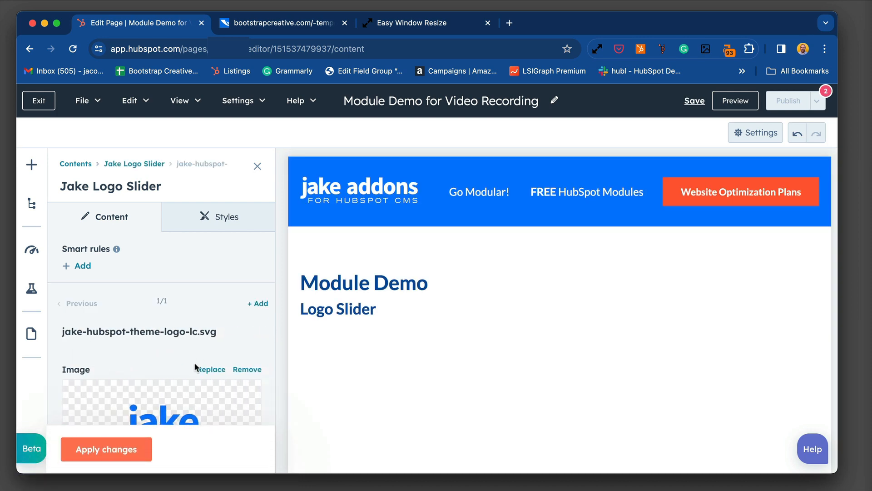
- Give the new logos module thumbnail images such as Icon & Text and add more logo entries
{"action": "left_click", "coordinate": [211, 369]}
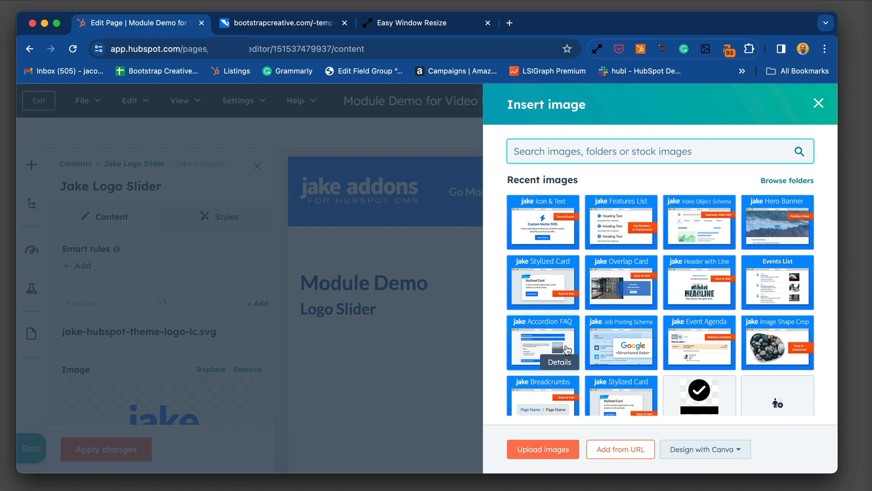
{"action": "mouse_move", "coordinate": [722, 207]}
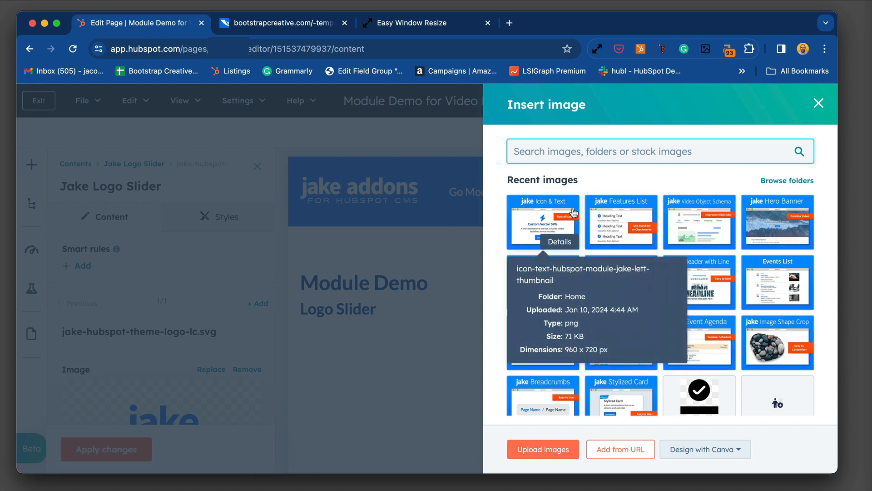
{"action": "left_click", "coordinate": [542, 221]}
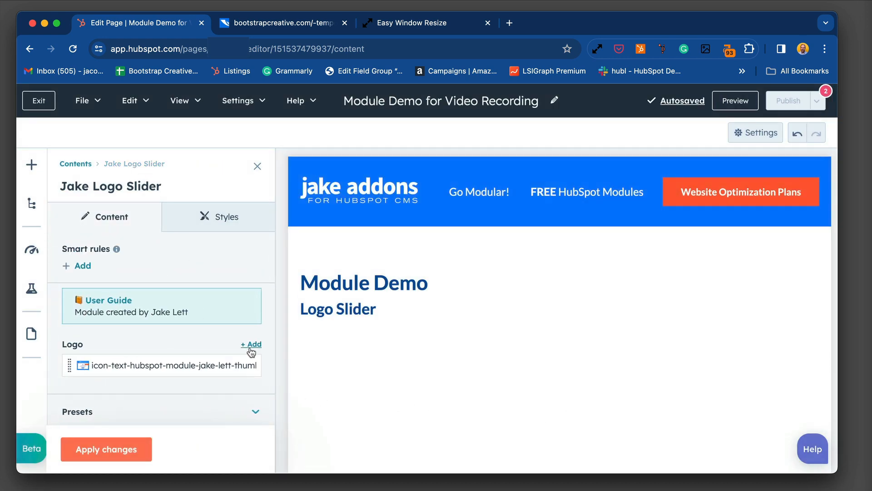
{"action": "left_click", "coordinate": [249, 344]}
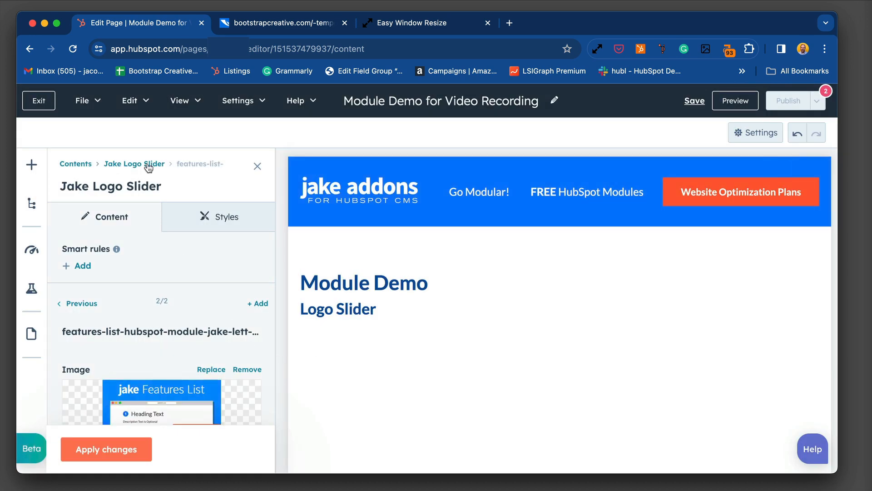
{"action": "left_click", "coordinate": [257, 303]}
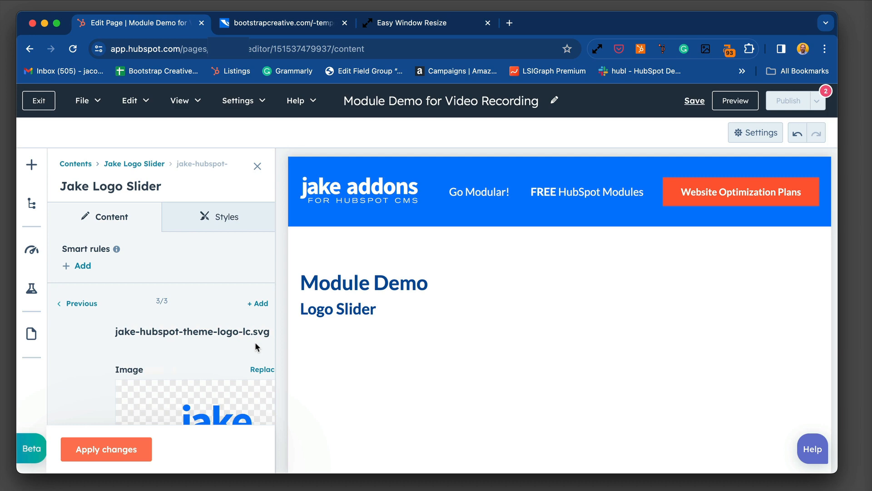
{"action": "left_click", "coordinate": [261, 369]}
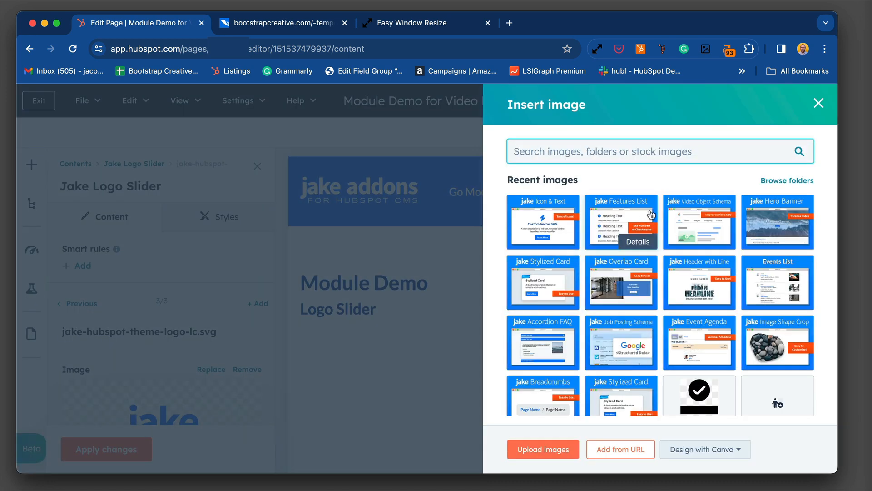
{"action": "left_click", "coordinate": [700, 221]}
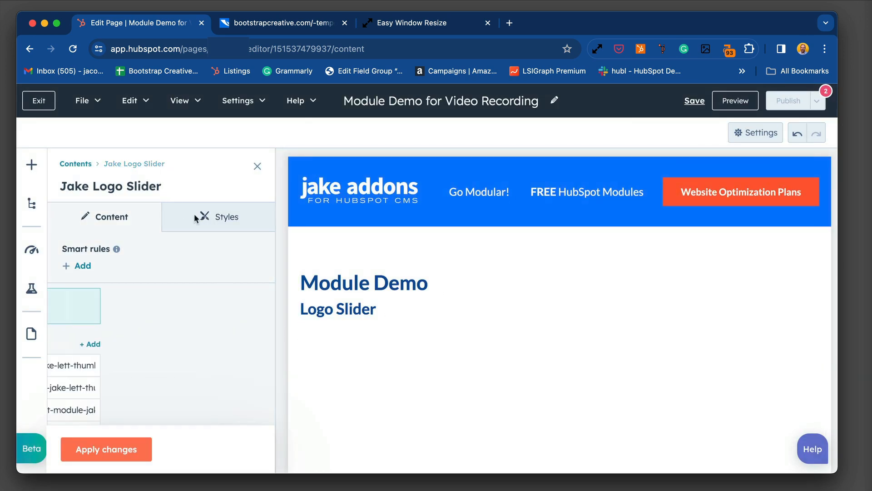
- Add a fifth logo with the Stylized Card thumbnail and apply the five logos to the page
{"action": "left_click", "coordinate": [72, 305]}
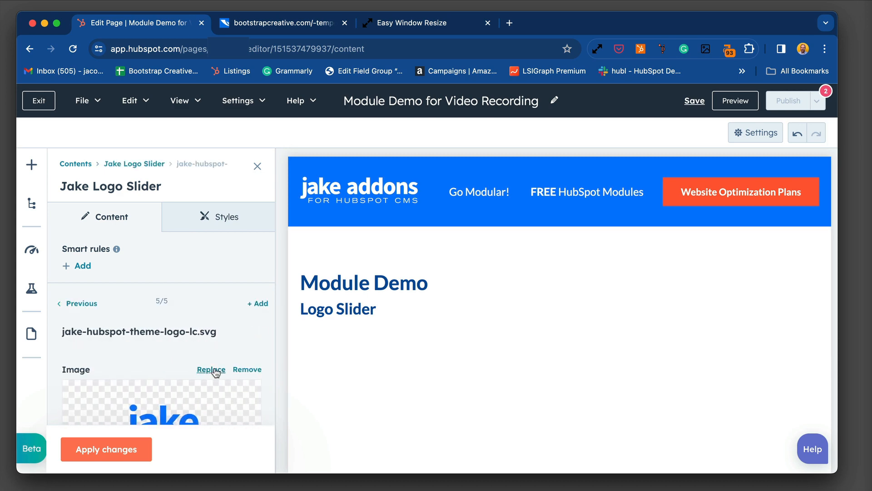
{"action": "left_click", "coordinate": [211, 369]}
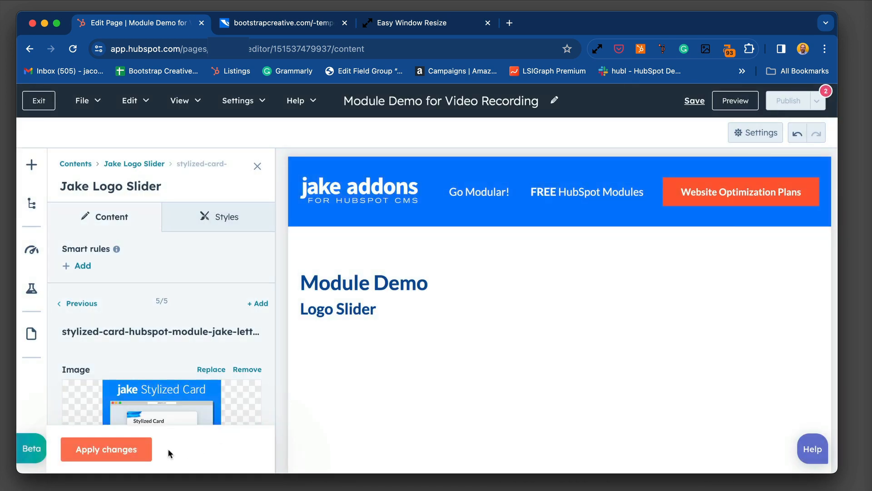
{"action": "left_click", "coordinate": [107, 449]}
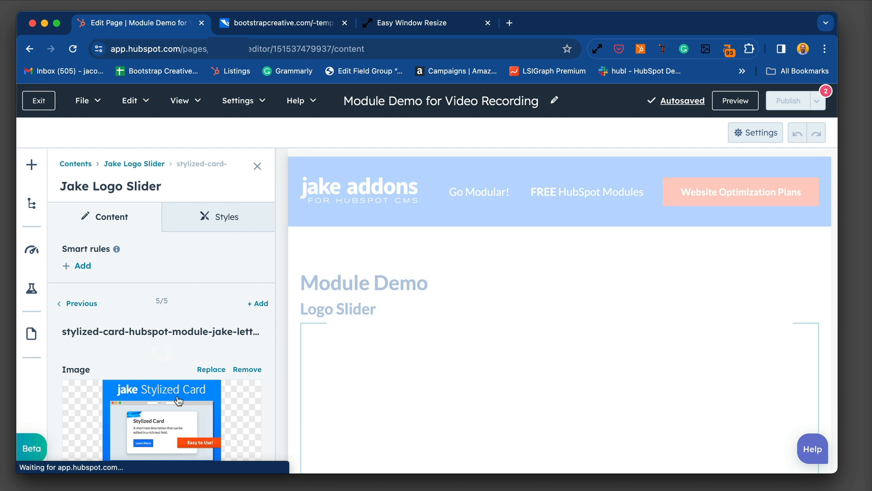
- Scroll through the last logo item's fields to its alt text and 960×720 sizing
{"action": "scroll", "scroll_direction": "down", "scroll_amount": 3}
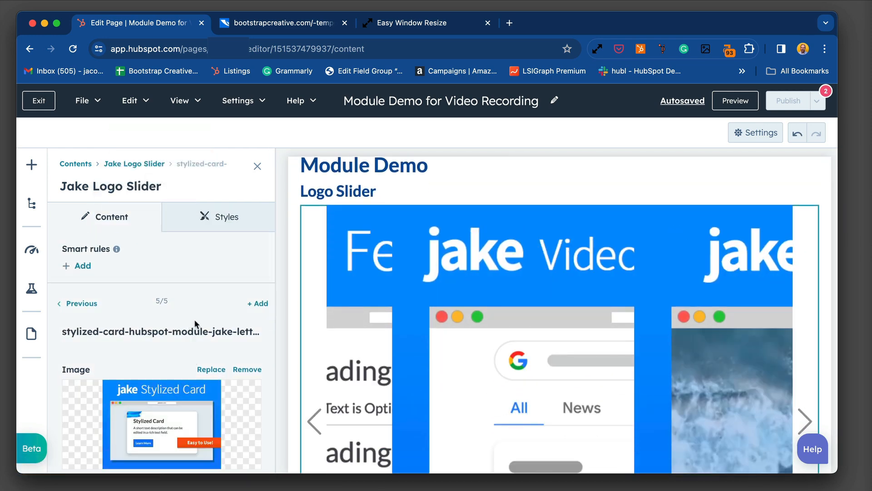
{"action": "scroll", "scroll_direction": "down", "scroll_amount": 3}
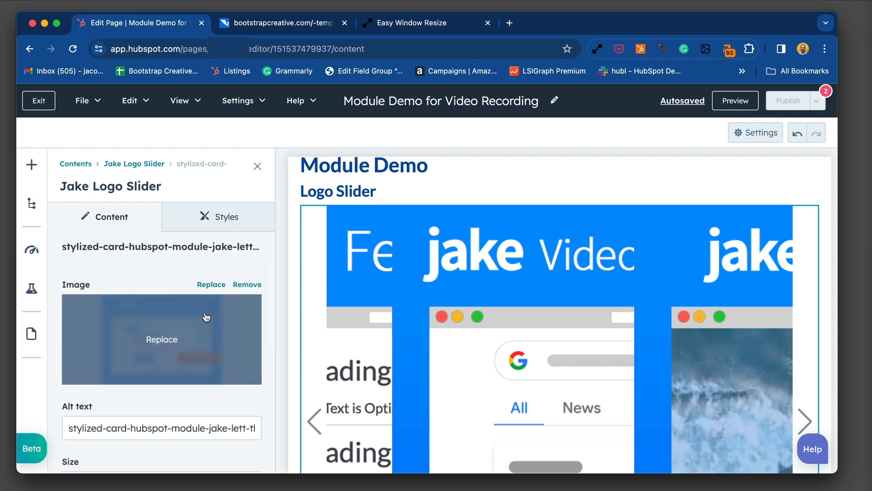
{"action": "mouse_move", "coordinate": [215, 344]}
{"action": "type", "text": "preview image of a stylized card module"}
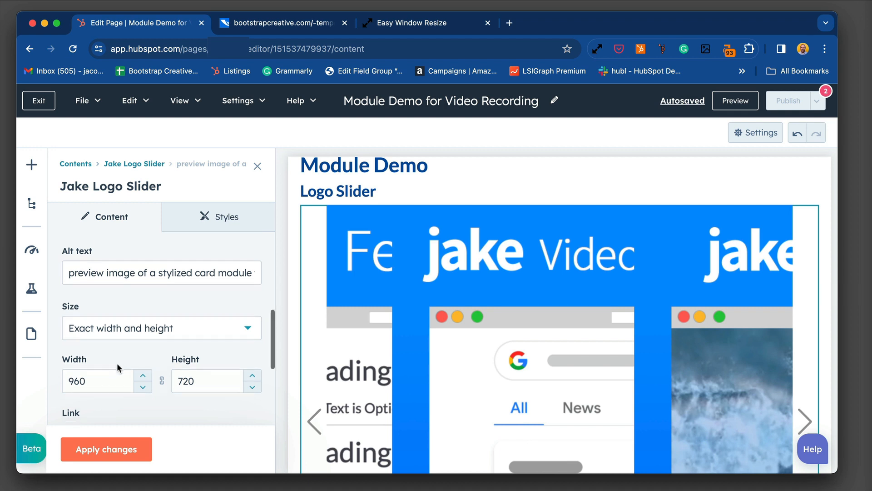
{"action": "scroll", "scroll_direction": "down", "scroll_amount": 3}
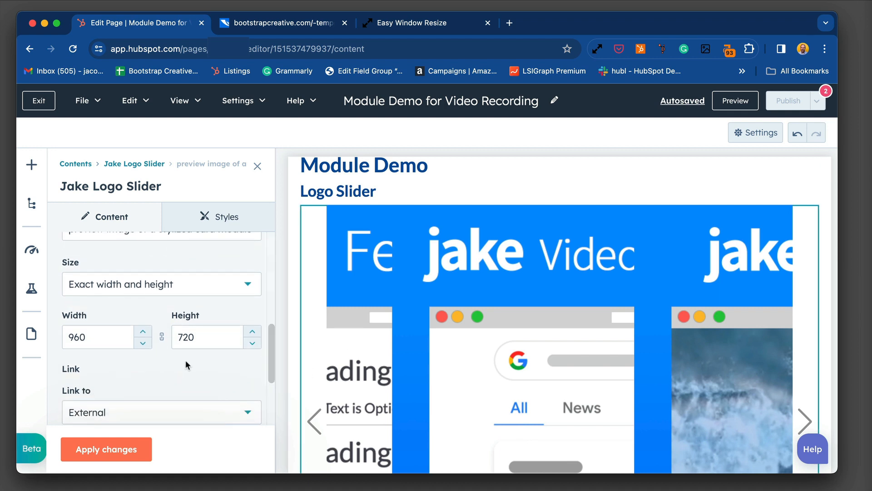
{"action": "scroll", "scroll_direction": "down", "scroll_amount": 3}
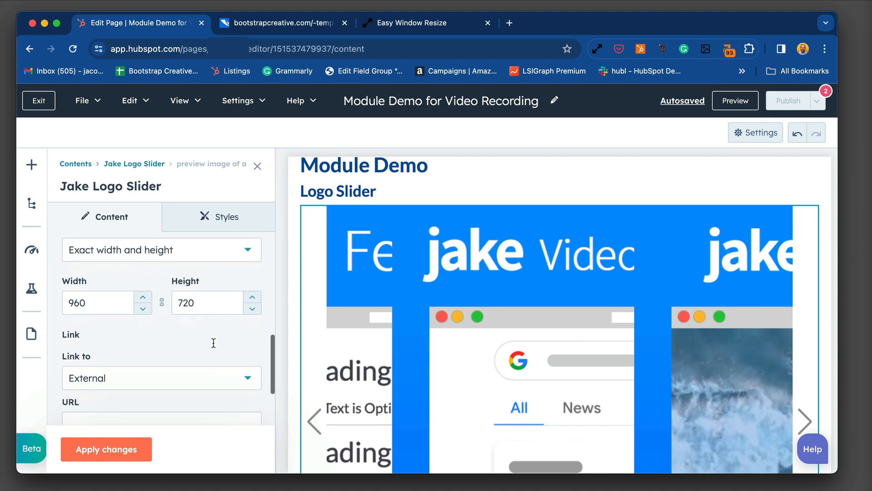
{"action": "scroll", "scroll_direction": "down", "scroll_amount": 3}
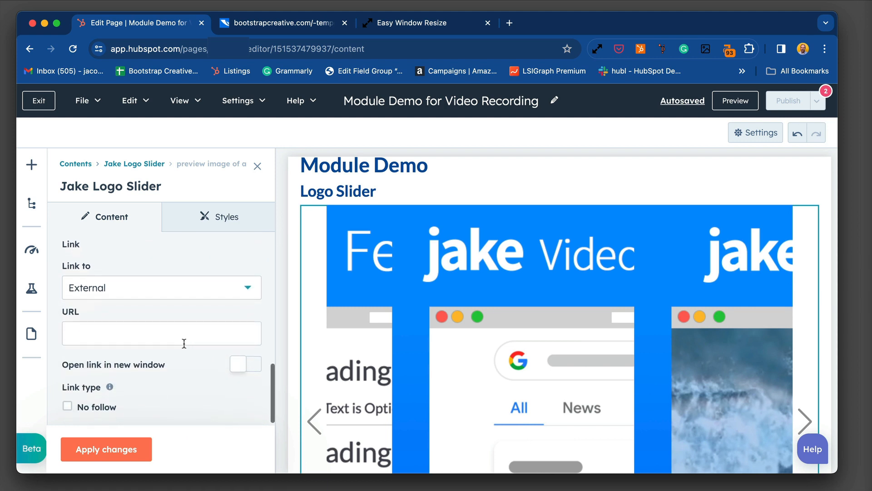
{"action": "mouse_move", "coordinate": [239, 322]}
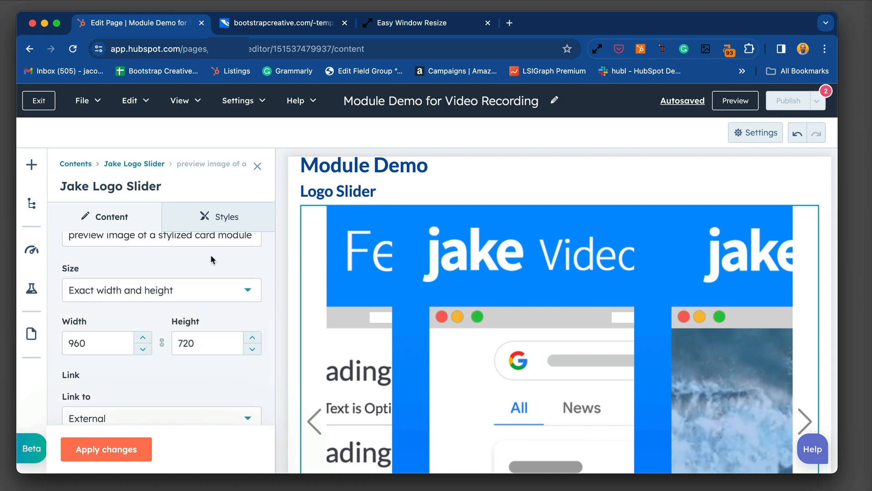
{"action": "mouse_move", "coordinate": [141, 162]}
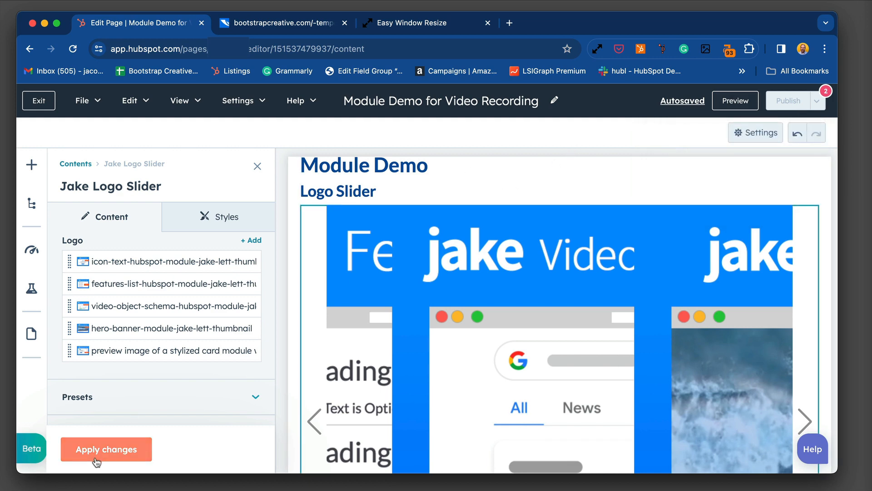
- Apply the logo alt text change to the page and start a page preview
{"action": "left_click", "coordinate": [105, 449]}
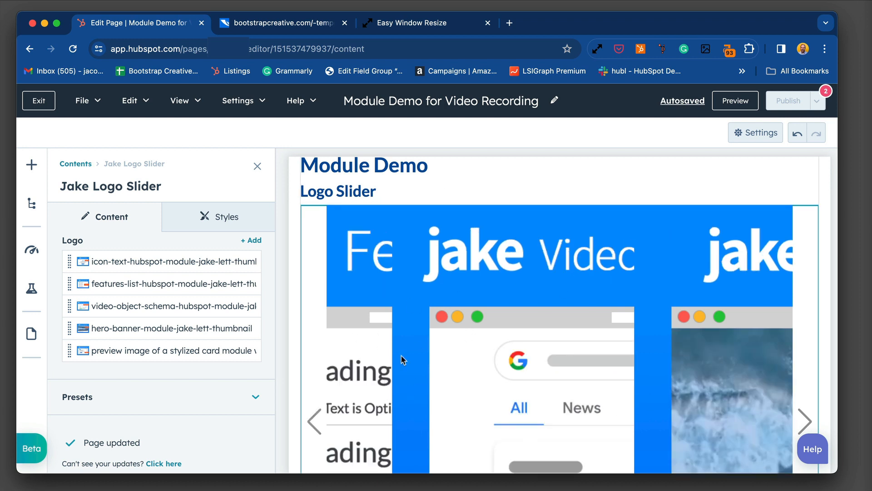
{"action": "left_click", "coordinate": [736, 100]}
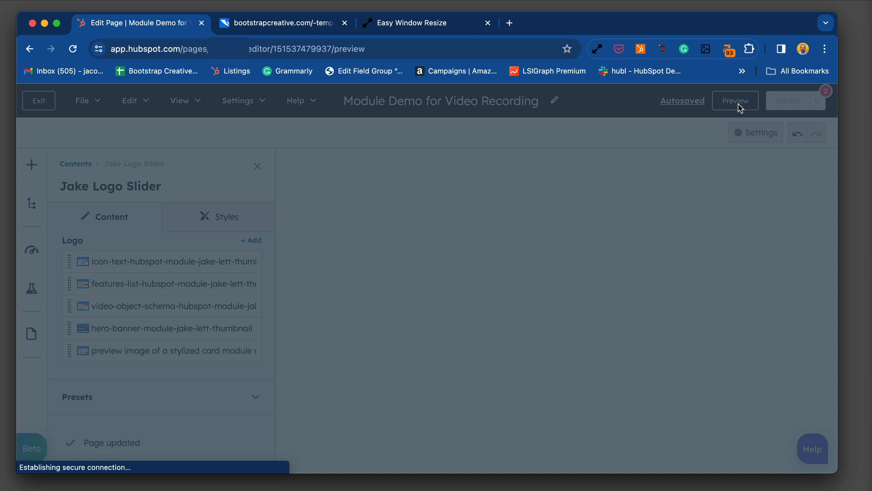
- Check the slider in a separate preview tab, then return to the editor's mobile preview
{"action": "left_click", "coordinate": [736, 100]}
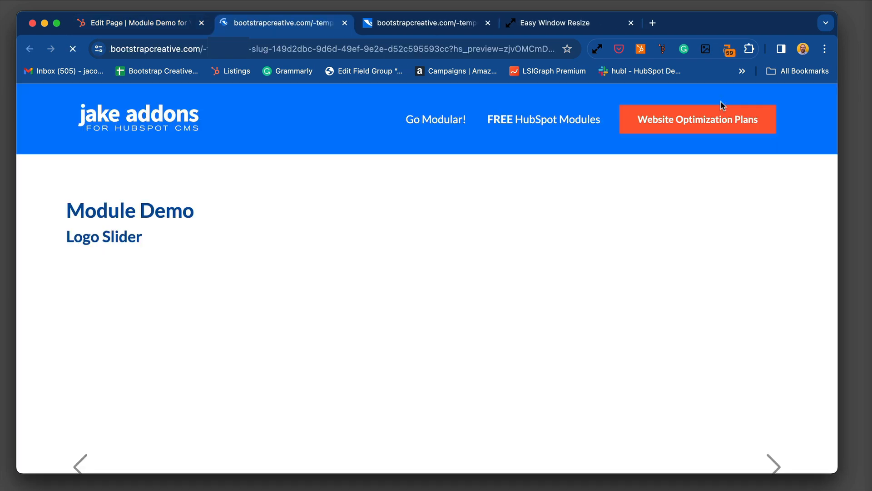
{"action": "scroll", "scroll_direction": "down", "scroll_amount": 3}
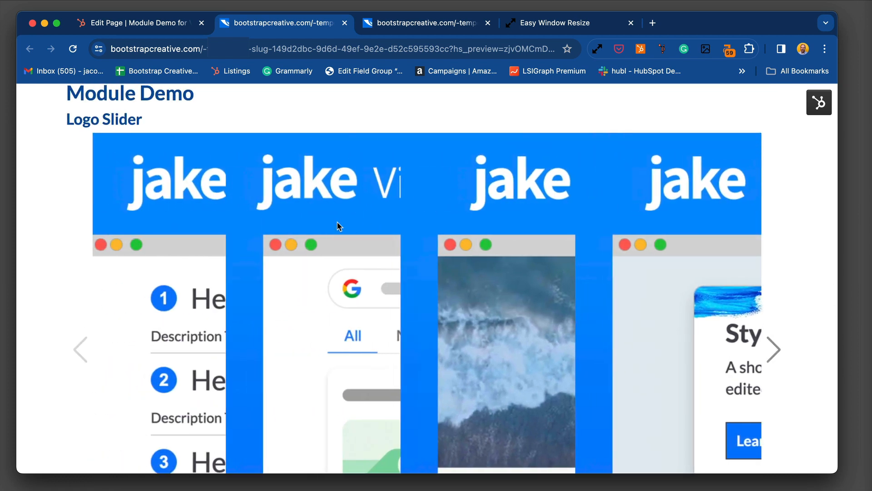
{"action": "scroll", "scroll_direction": "down", "scroll_amount": 3}
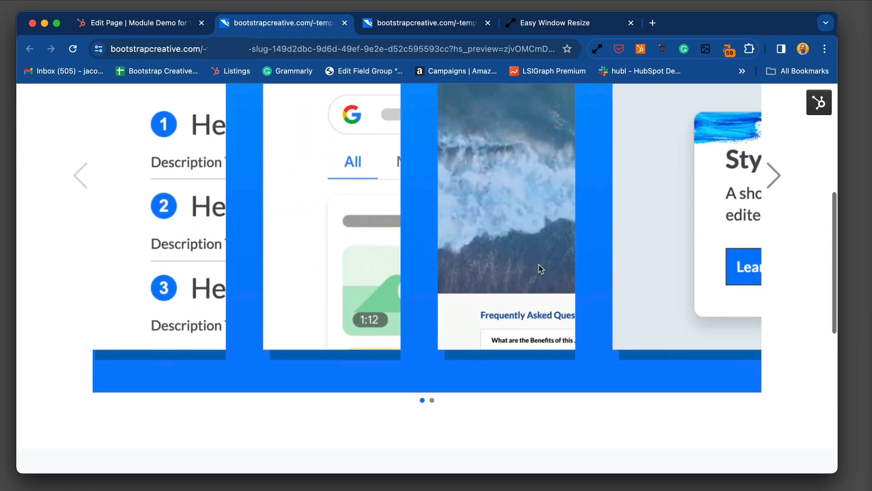
{"action": "left_click", "coordinate": [432, 399]}
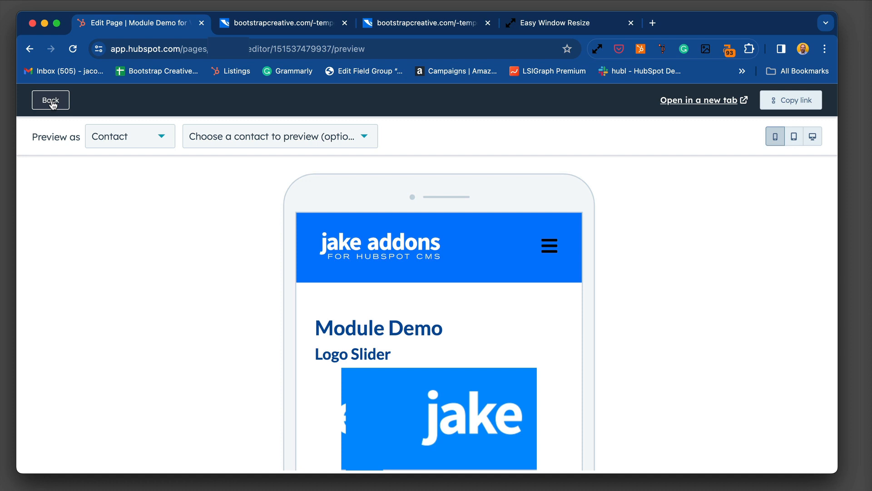
- Return to editing, try the slider's Show Scrollbar option, turn it off again and apply
{"action": "left_click", "coordinate": [50, 100]}
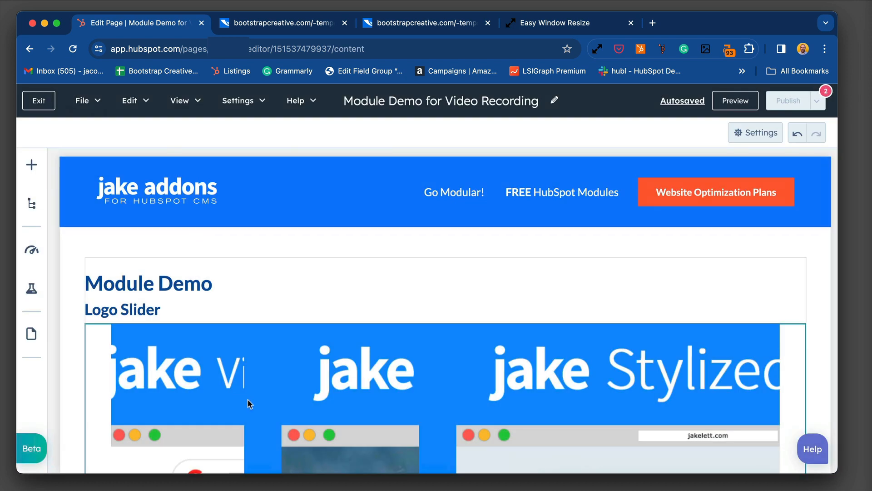
{"action": "scroll", "scroll_direction": "down", "scroll_amount": 3}
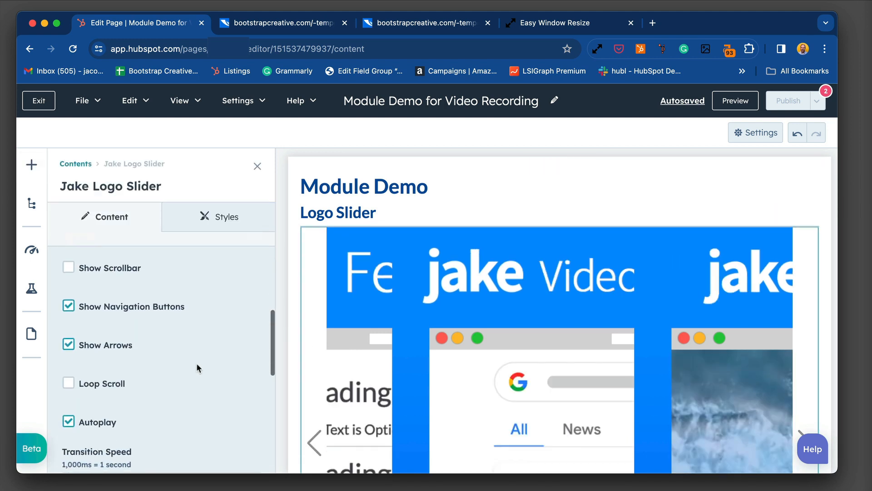
{"action": "scroll", "scroll_direction": "down", "scroll_amount": 3}
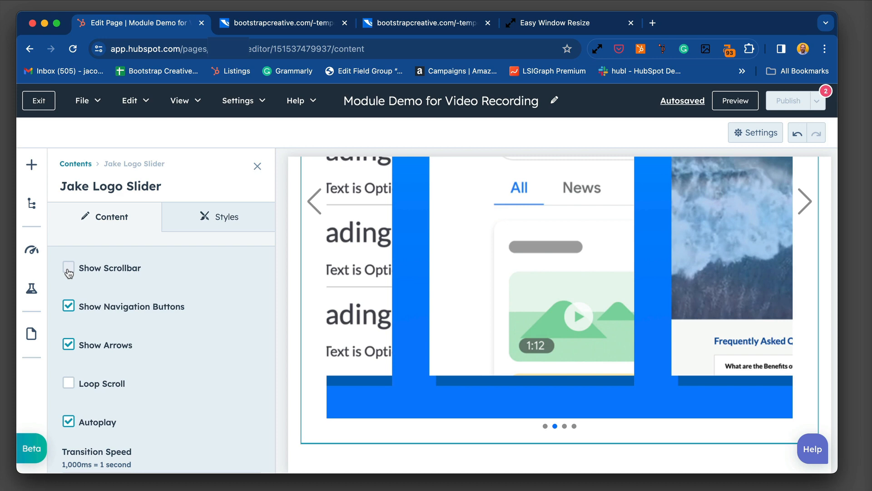
{"action": "left_click", "coordinate": [68, 267]}
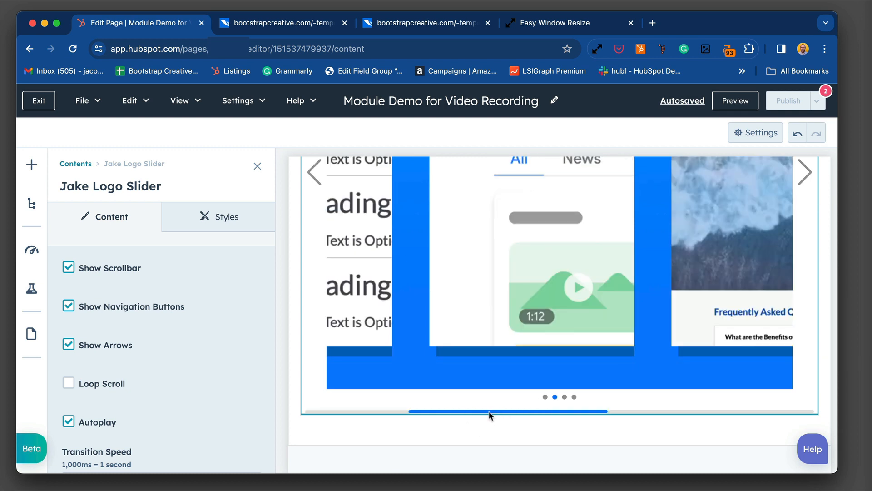
{"action": "mouse_move", "coordinate": [521, 425]}
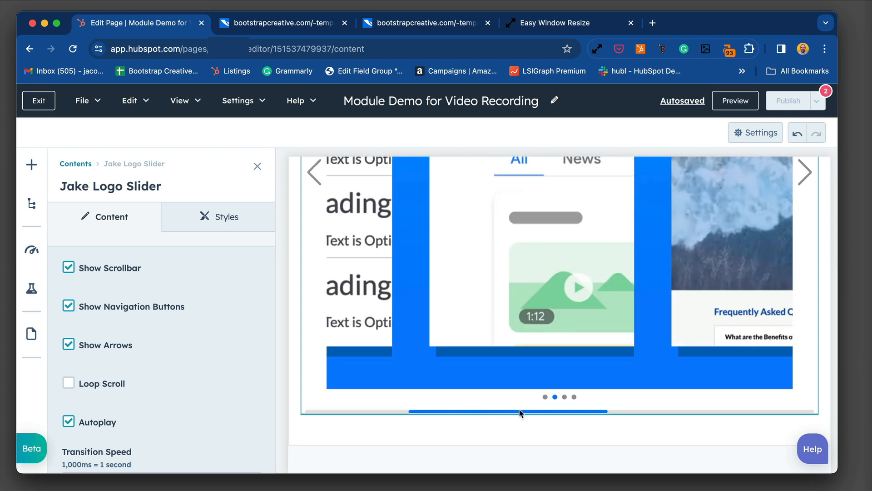
{"action": "mouse_move", "coordinate": [315, 179]}
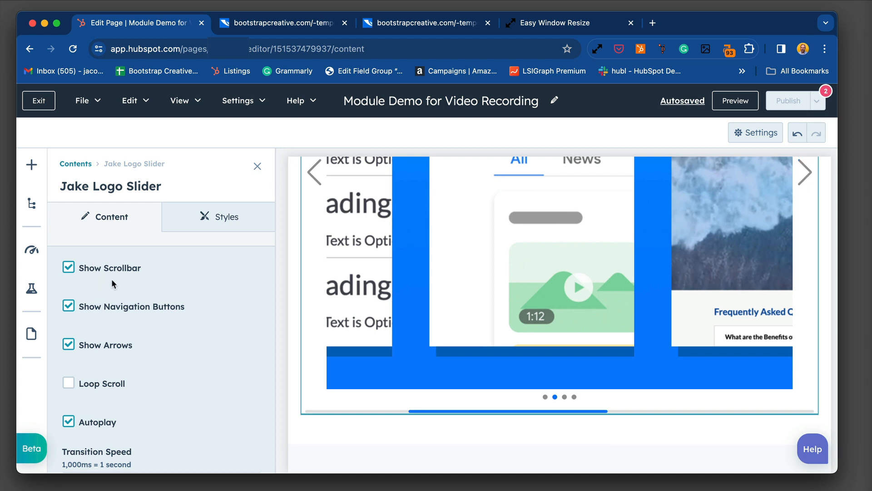
{"action": "left_click", "coordinate": [68, 267]}
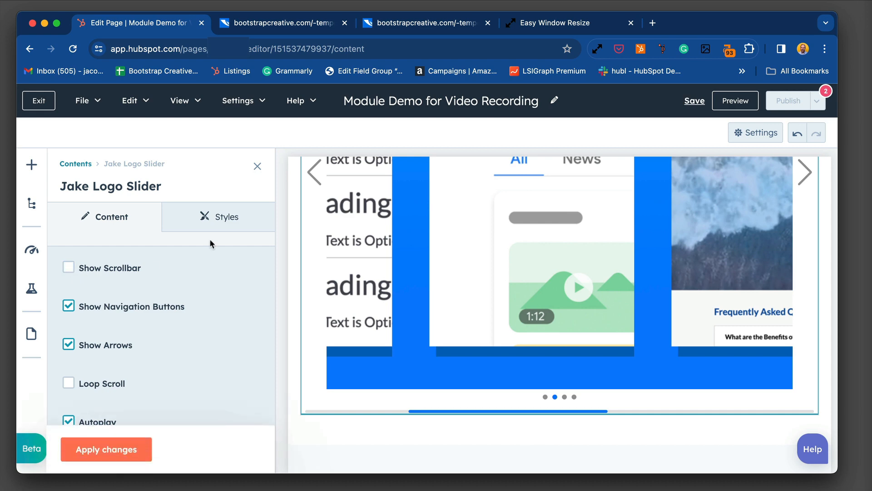
{"action": "mouse_move", "coordinate": [158, 437]}
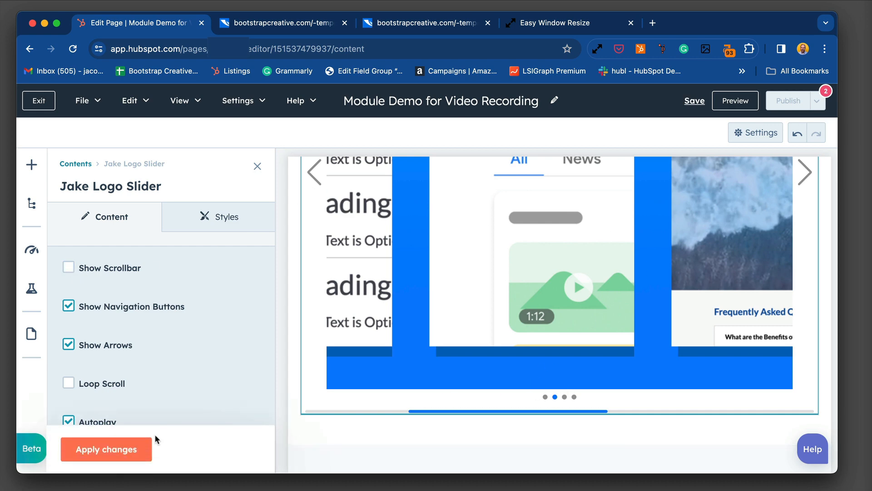
{"action": "left_click", "coordinate": [106, 449]}
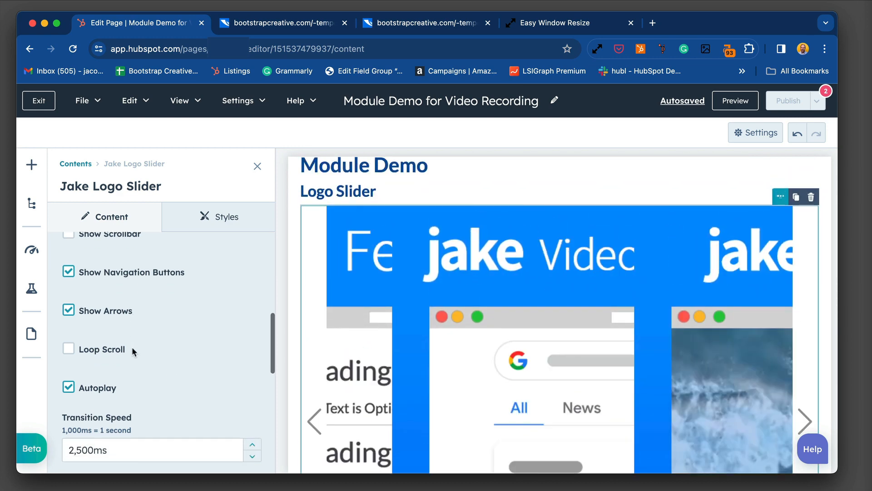
- Enable Loop Scroll and set the slider's Transition Speed to 3000ms
{"action": "scroll", "scroll_direction": "down", "scroll_amount": 3}
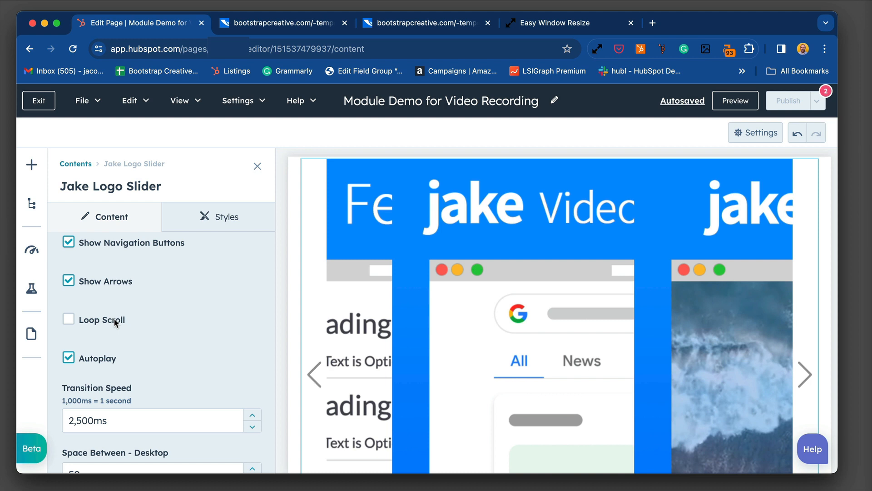
{"action": "left_click", "coordinate": [68, 319]}
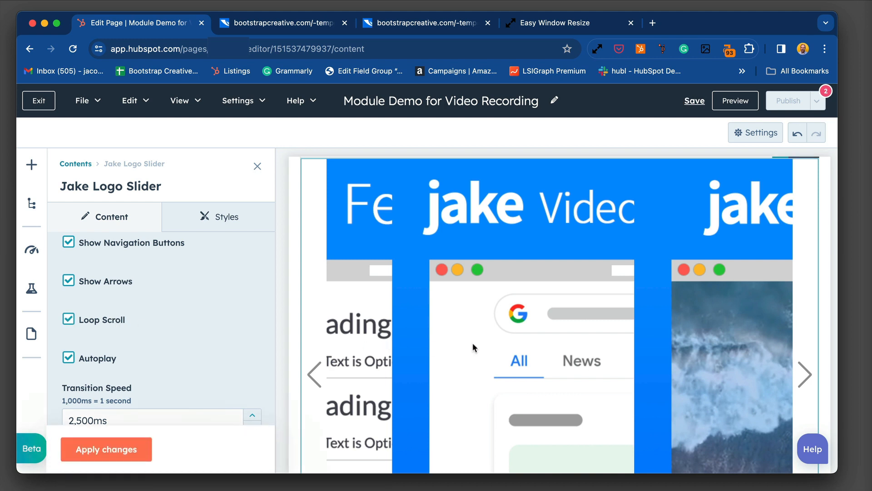
{"action": "scroll", "scroll_direction": "down", "scroll_amount": 3}
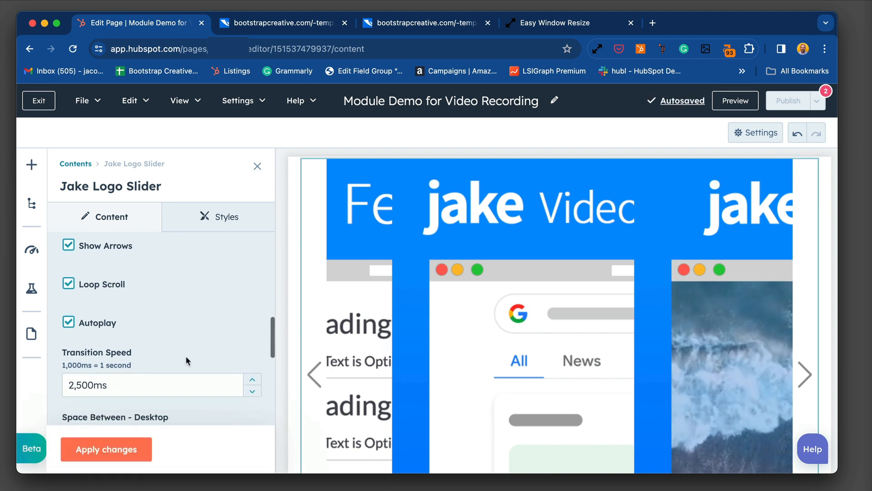
{"action": "scroll", "scroll_direction": "down", "scroll_amount": 3}
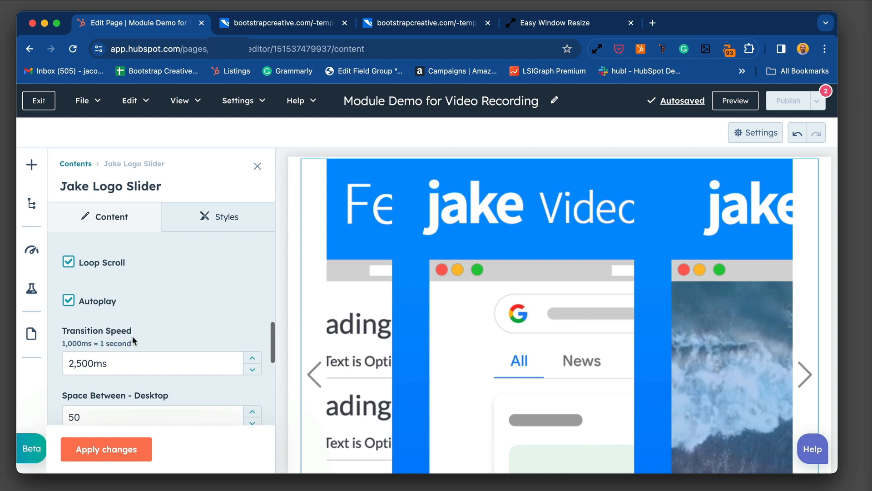
{"action": "left_click", "coordinate": [144, 364]}
{"action": "type", "text": "3000"}
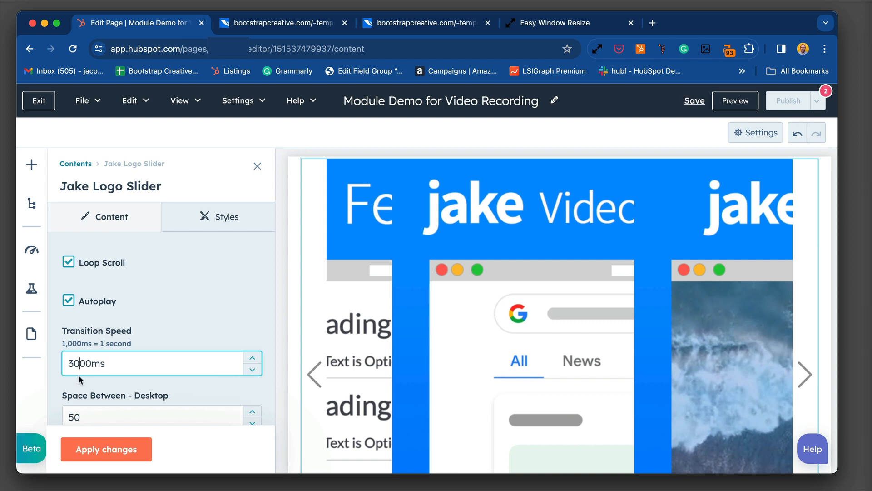
- Scroll down through the slider settings to review the Slides Per View values
{"action": "scroll", "scroll_direction": "down", "scroll_amount": 3}
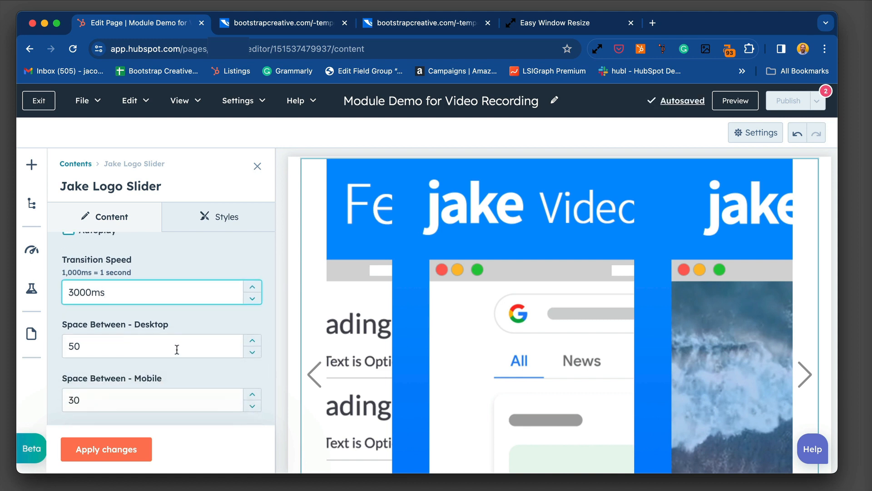
{"action": "mouse_move", "coordinate": [444, 310]}
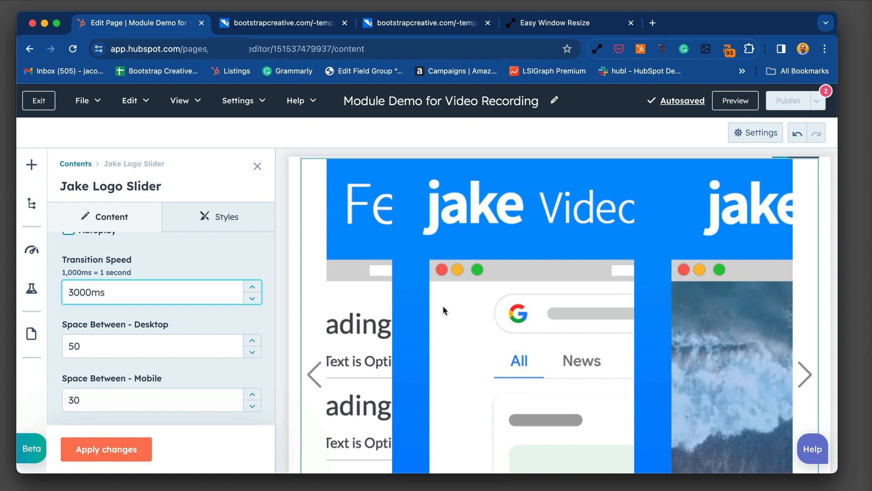
{"action": "scroll", "scroll_direction": "down", "scroll_amount": 3}
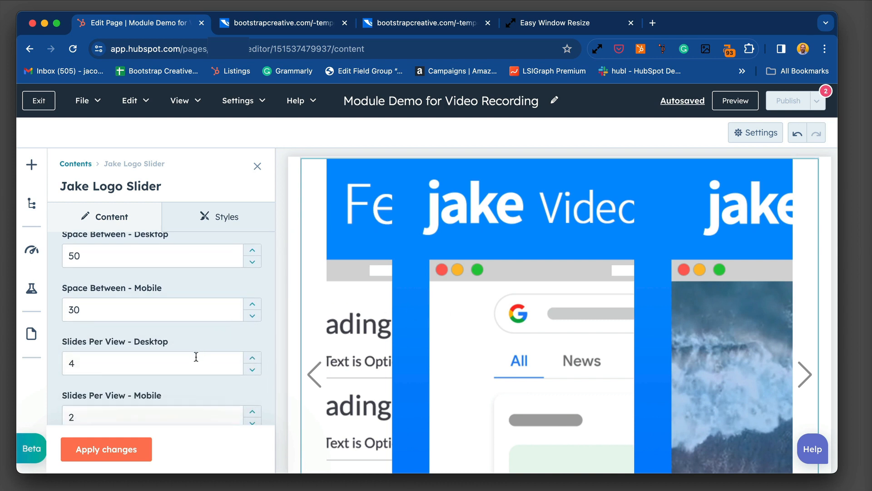
{"action": "scroll", "scroll_direction": "down", "scroll_amount": 3}
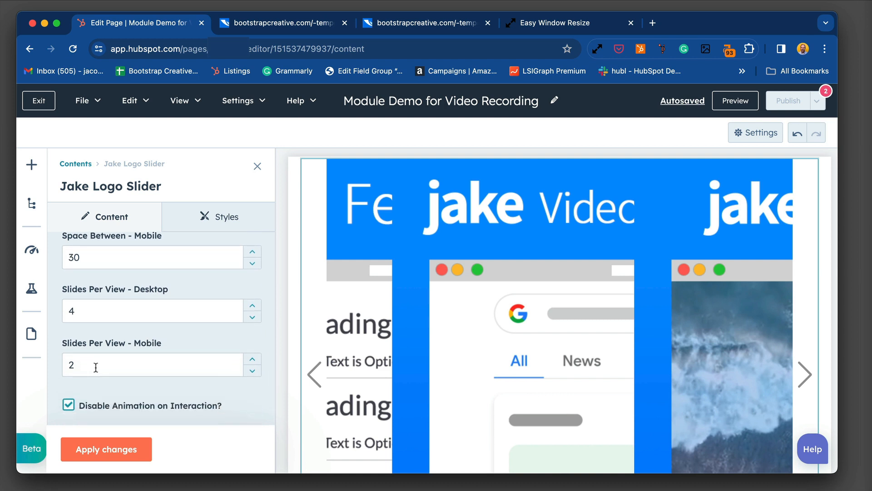
{"action": "scroll", "scroll_direction": "down", "scroll_amount": 3}
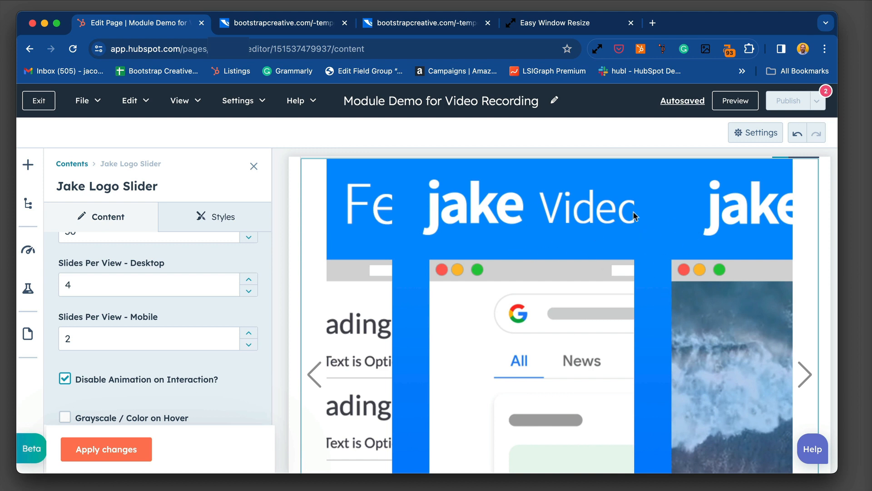
{"action": "mouse_move", "coordinate": [600, 233]}
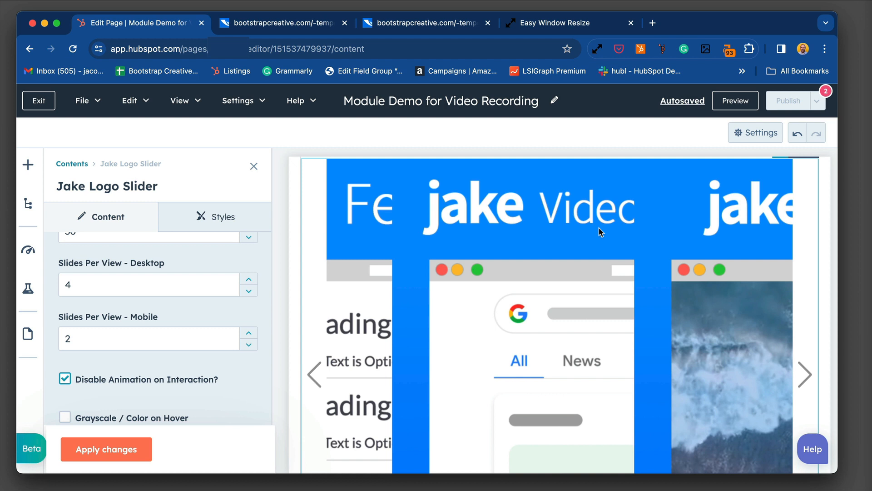
{"action": "mouse_move", "coordinate": [159, 313]}
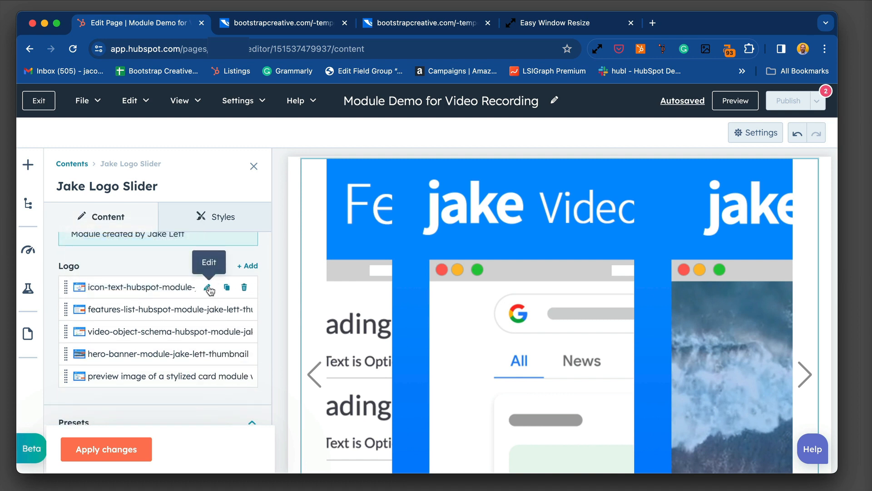
- Set the first logo image's Size to 'Automatically adjust' and apply it
{"action": "left_click", "coordinate": [209, 287]}
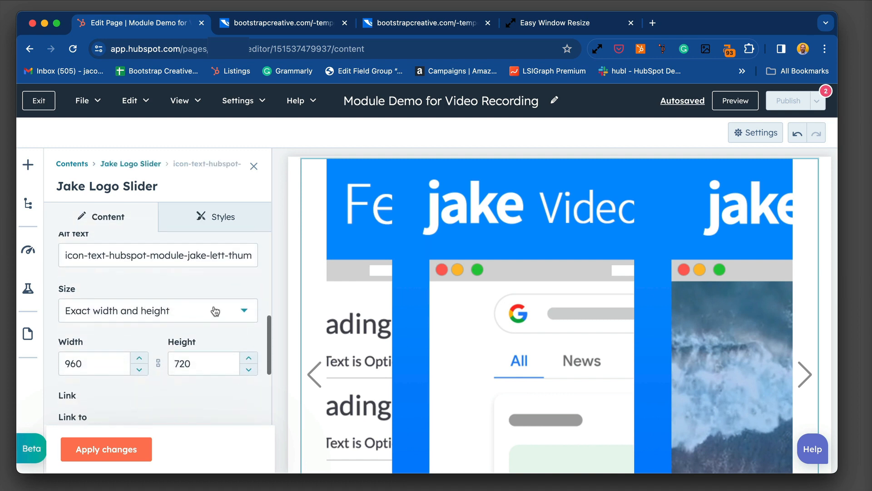
{"action": "mouse_move", "coordinate": [95, 315]}
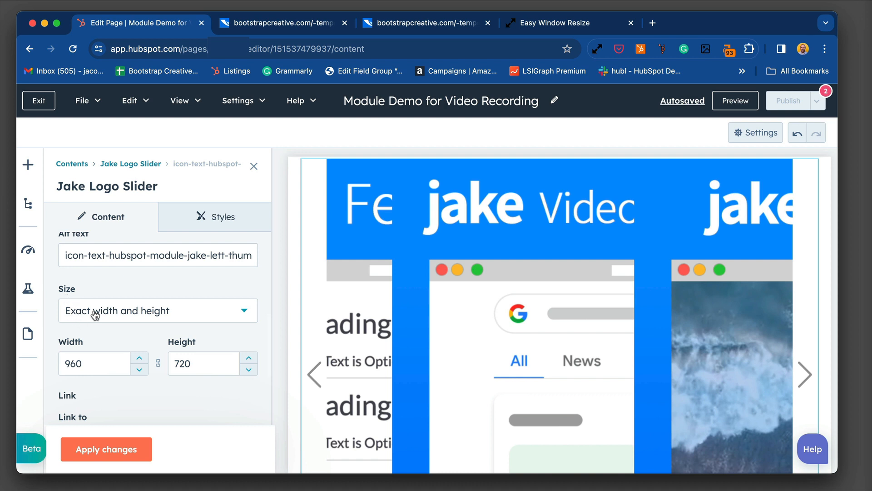
{"action": "left_click", "coordinate": [158, 311]}
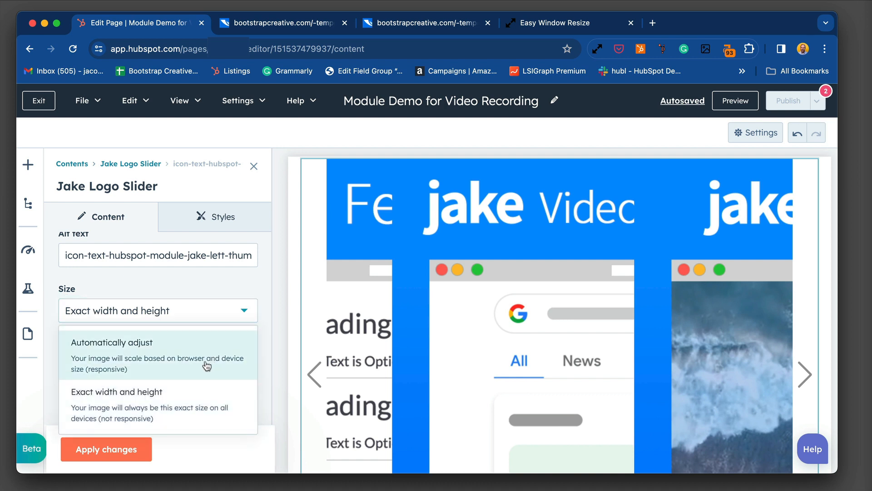
{"action": "mouse_move", "coordinate": [86, 356]}
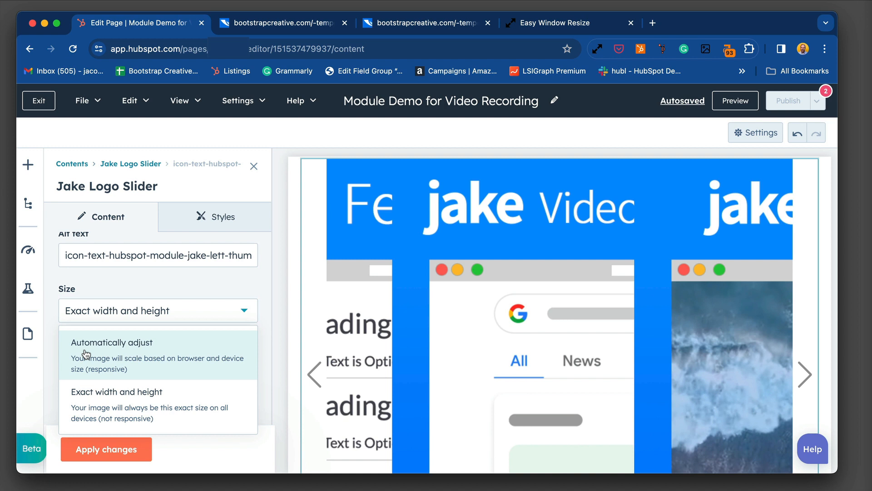
{"action": "mouse_move", "coordinate": [85, 353]}
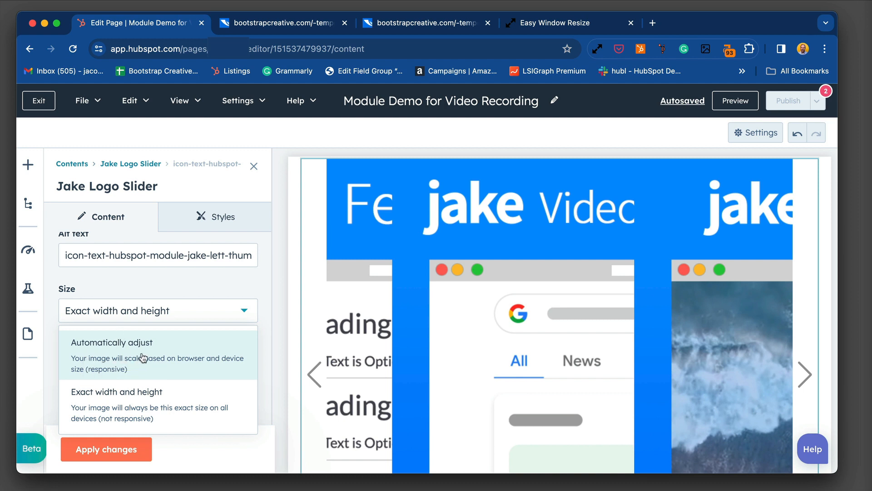
{"action": "left_click", "coordinate": [116, 342]}
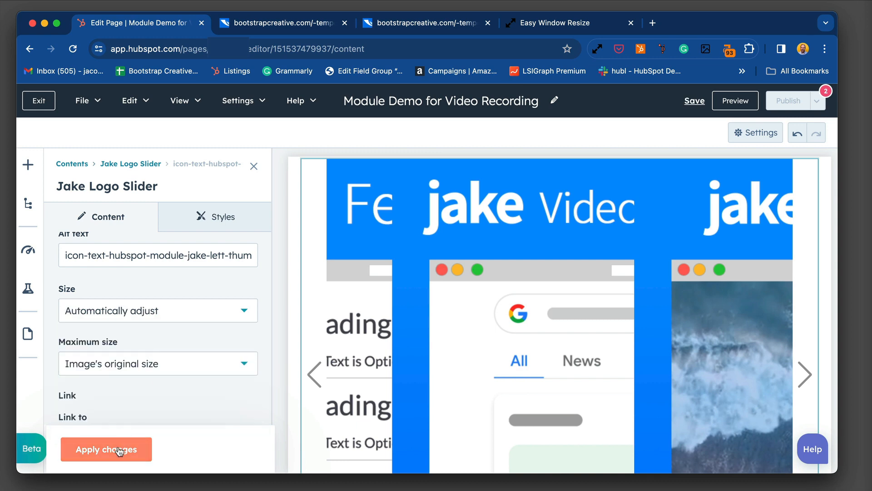
{"action": "left_click", "coordinate": [106, 449]}
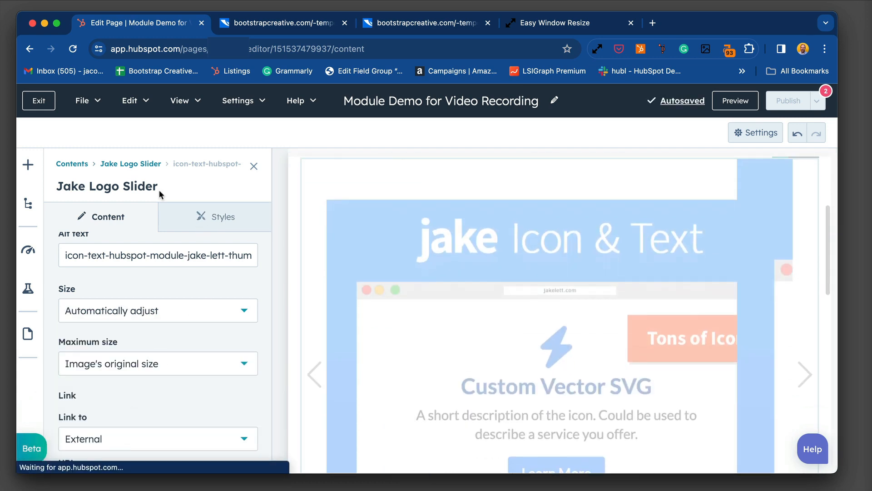
- Apply automatic sizing for the stylized card image and check the updated slider in the preview tab
{"action": "left_click", "coordinate": [222, 217]}
{"action": "type", "text": "preview image of a stylized card module"}
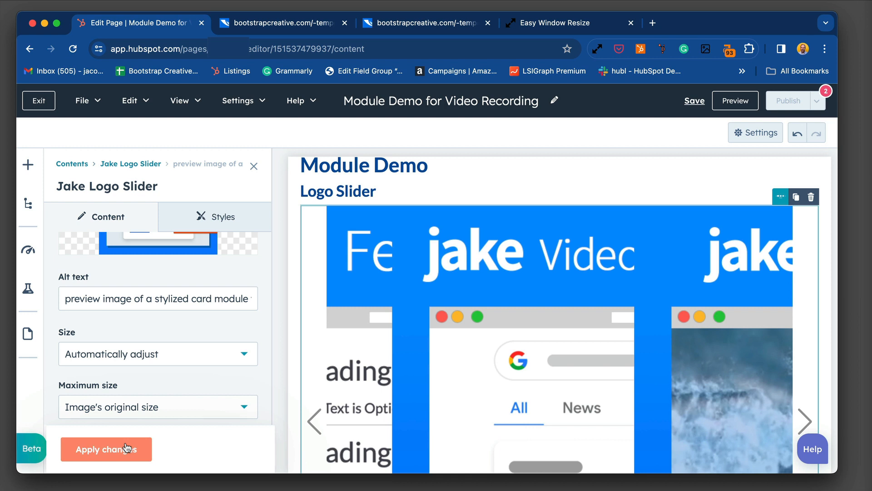
{"action": "left_click", "coordinate": [106, 448]}
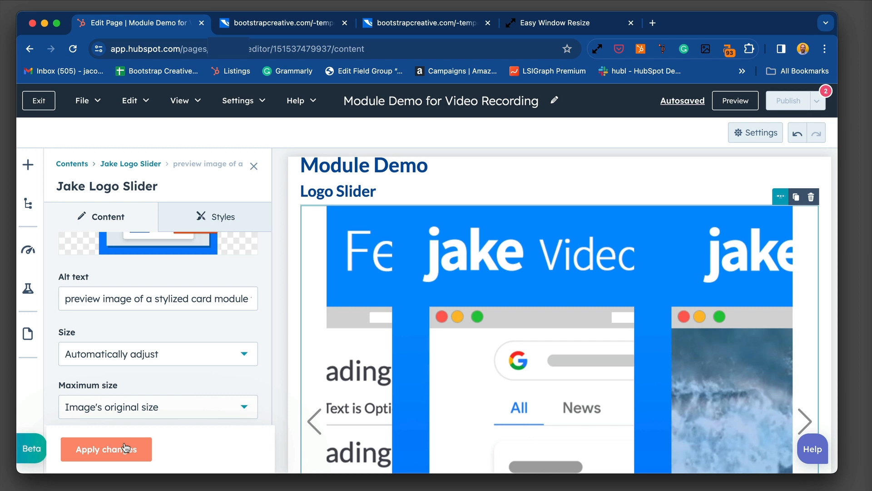
{"action": "left_click", "coordinate": [105, 449]}
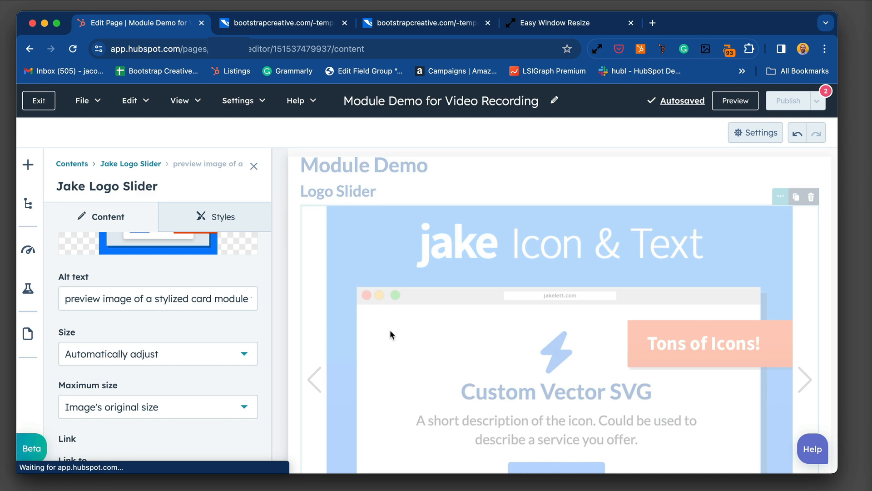
{"action": "left_click", "coordinate": [281, 22]}
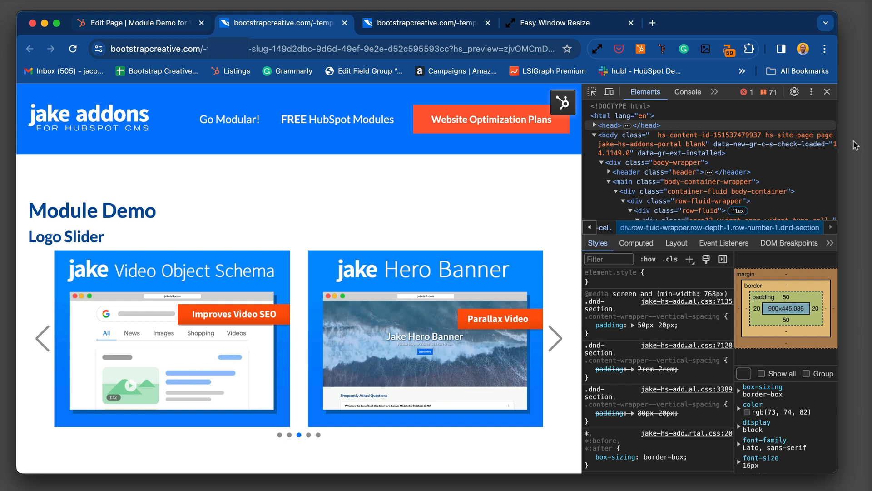
- Return from the narrow-width preview to the page editor
{"action": "left_click", "coordinate": [136, 23]}
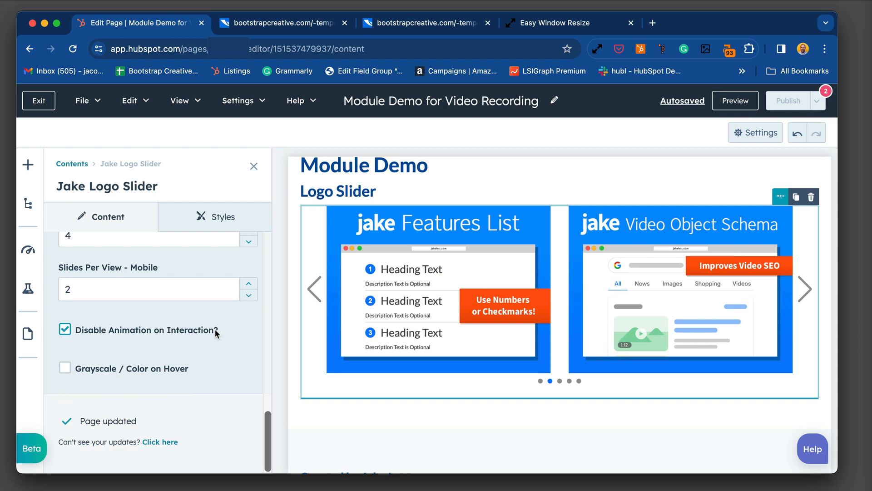
{"action": "mouse_move", "coordinate": [175, 357]}
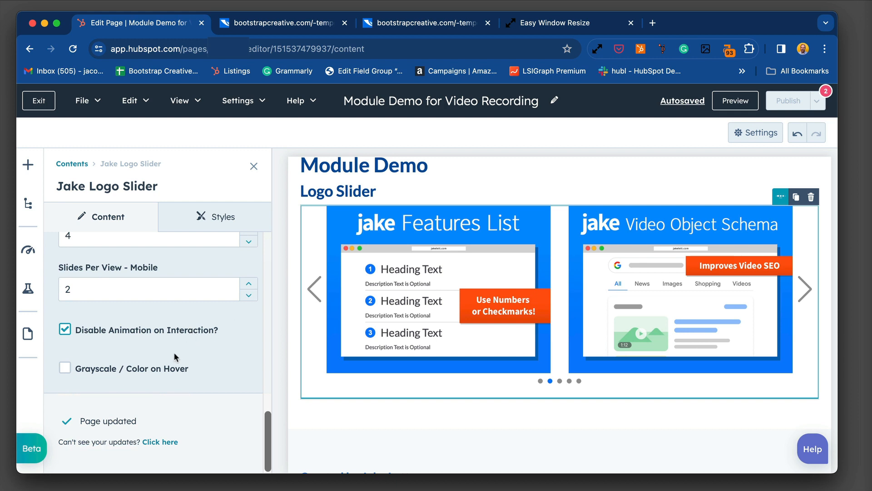
{"action": "mouse_move", "coordinate": [66, 378]}
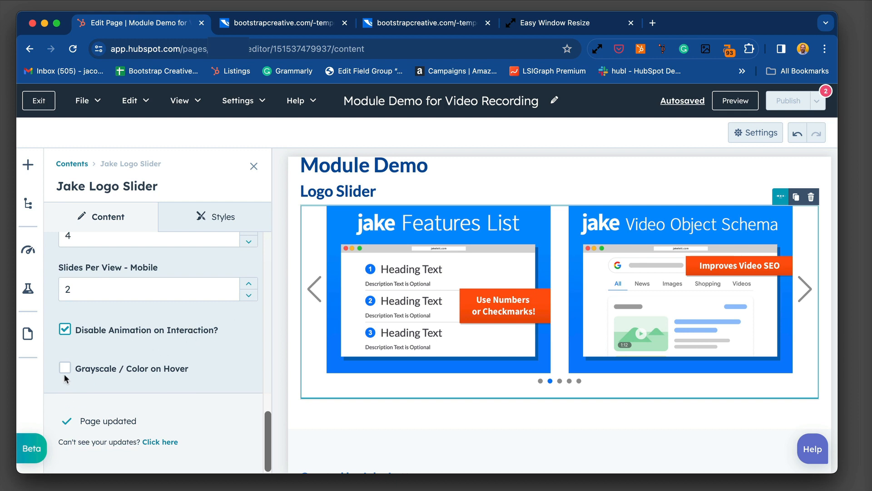
{"action": "mouse_move", "coordinate": [230, 361]}
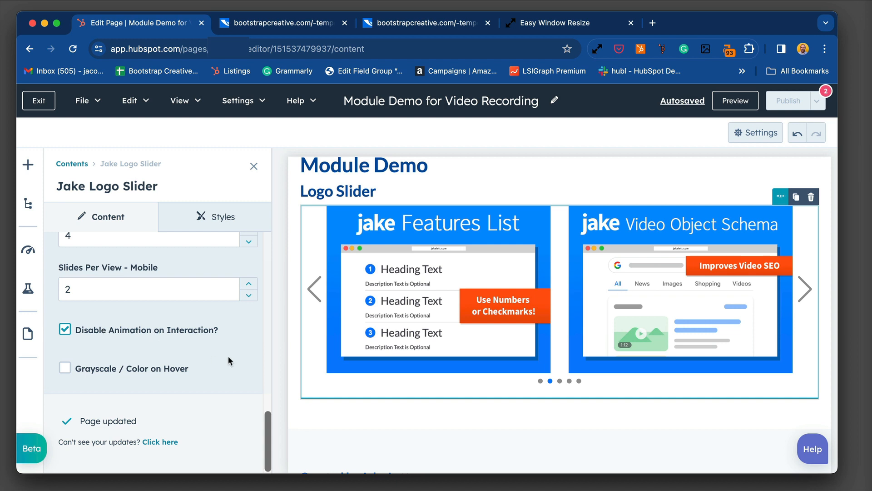
{"action": "mouse_move", "coordinate": [435, 304]}
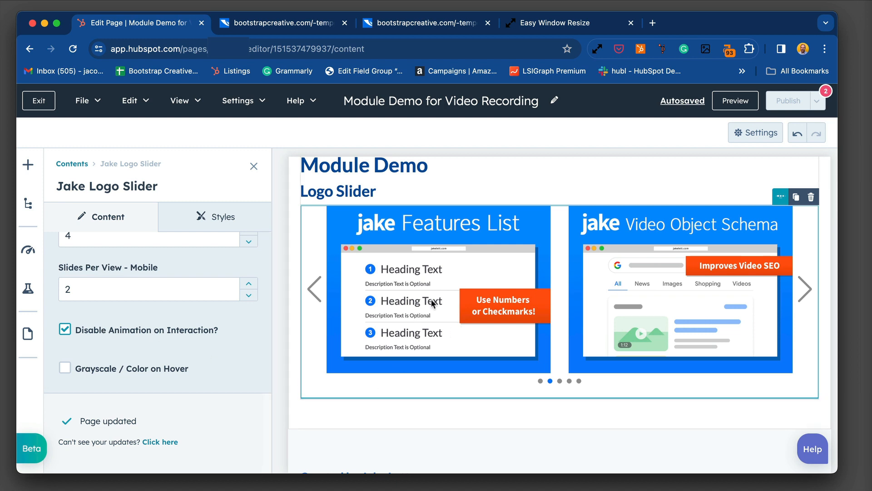
{"action": "mouse_move", "coordinate": [65, 376]}
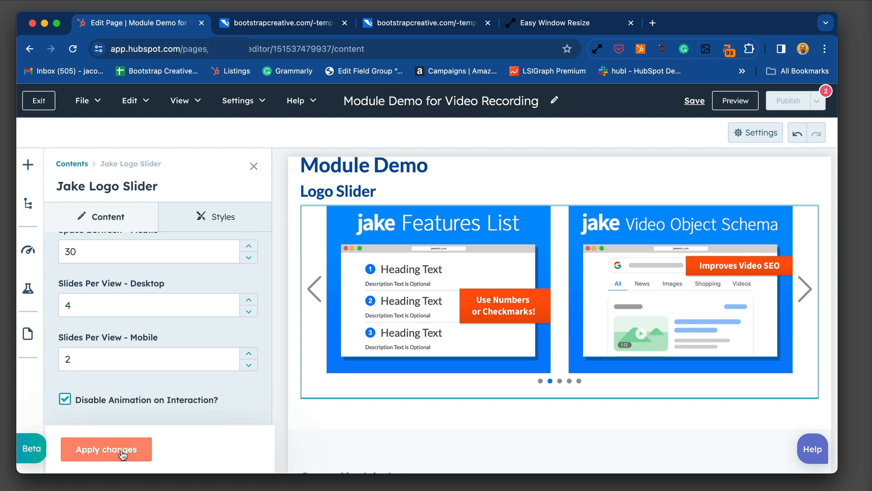
- Apply the 'Grayscale / Color on Hover' setting and switch to the preview tab
{"action": "left_click", "coordinate": [106, 448]}
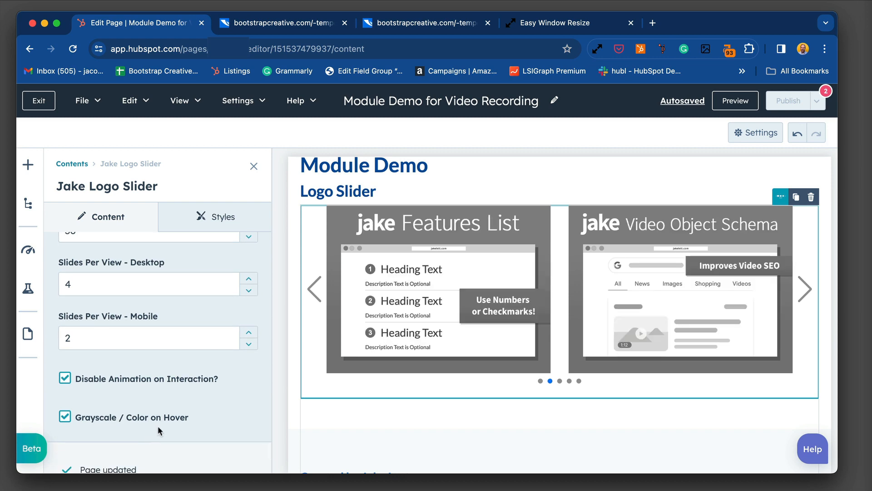
{"action": "left_click", "coordinate": [281, 21]}
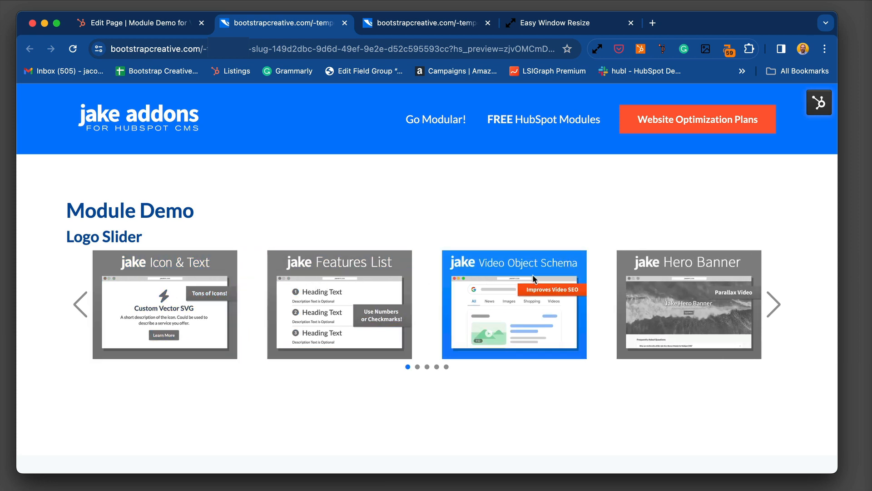
- Hover a grey slide to see it in colour, then return to the editor
{"action": "left_click", "coordinate": [777, 303]}
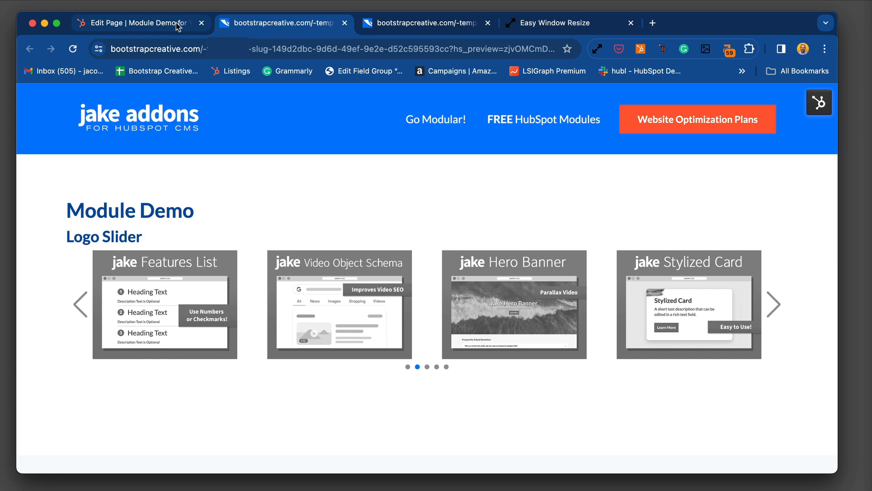
{"action": "left_click", "coordinate": [137, 22]}
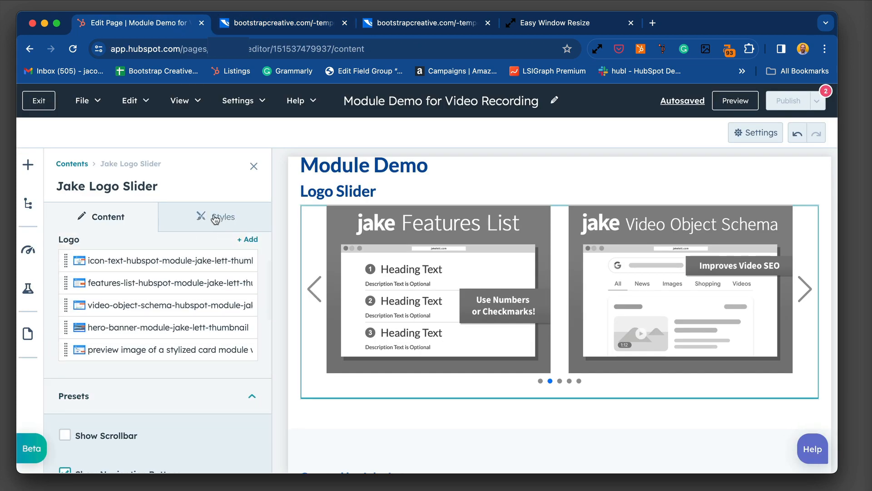
- Review the Styles settings: 999999 arrows, 0px pagination margins, 20px bottom padding
{"action": "left_click", "coordinate": [223, 217]}
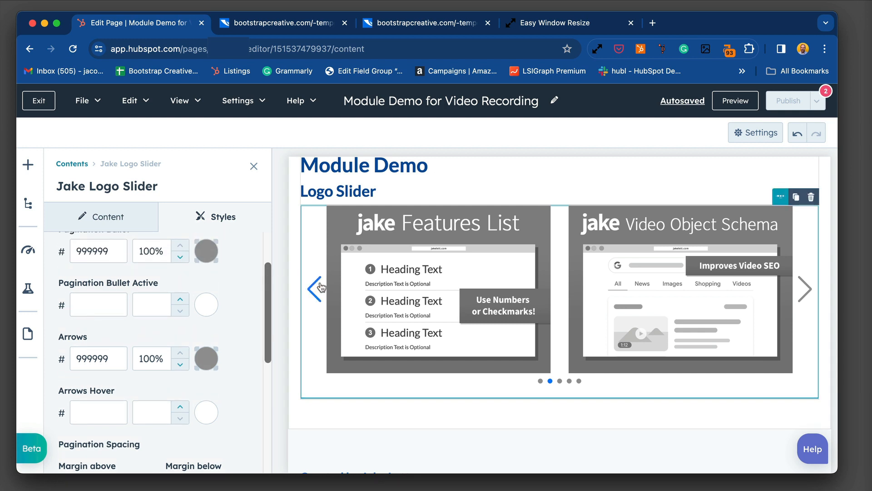
{"action": "mouse_move", "coordinate": [805, 290]}
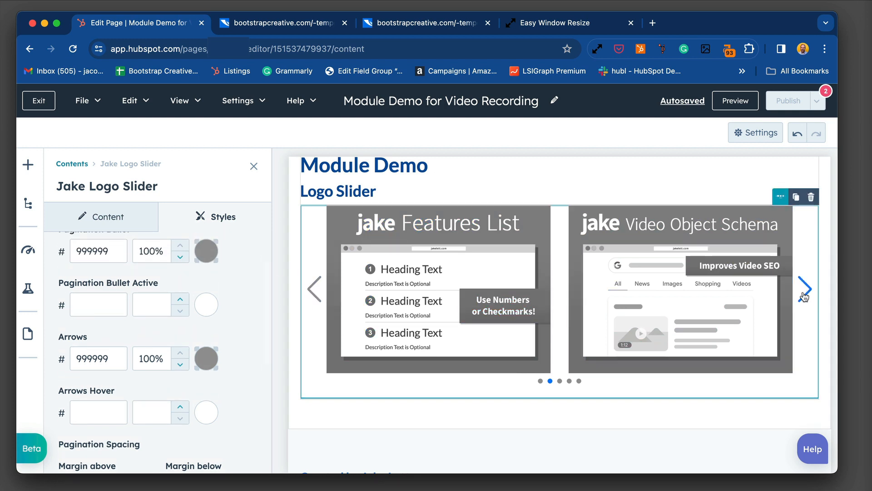
{"action": "scroll", "scroll_direction": "down", "scroll_amount": 3}
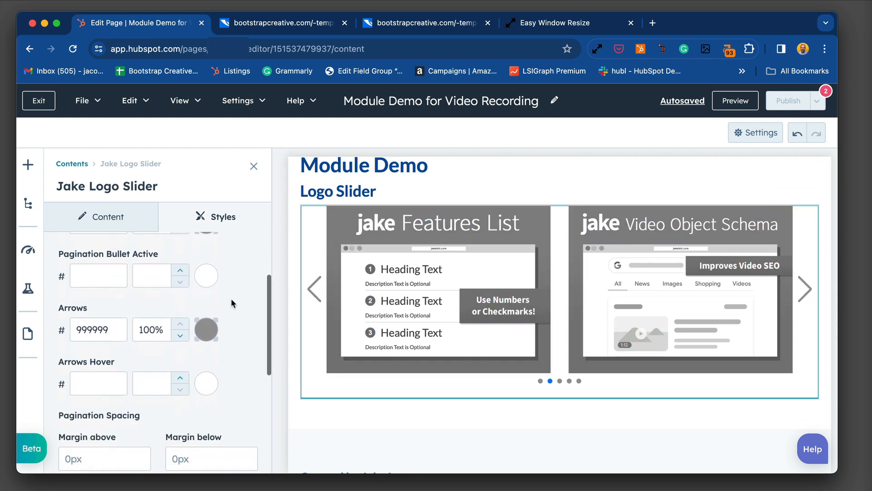
{"action": "scroll", "scroll_direction": "down", "scroll_amount": 3}
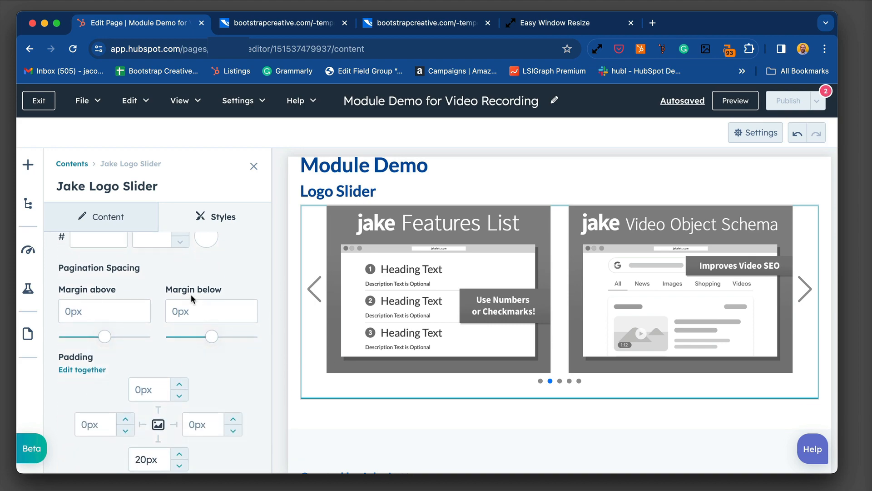
{"action": "scroll", "scroll_direction": "down", "scroll_amount": 3}
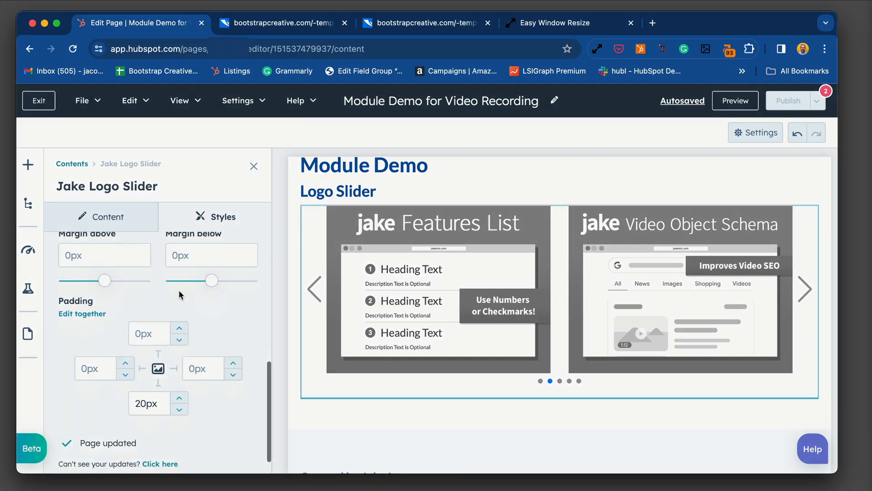